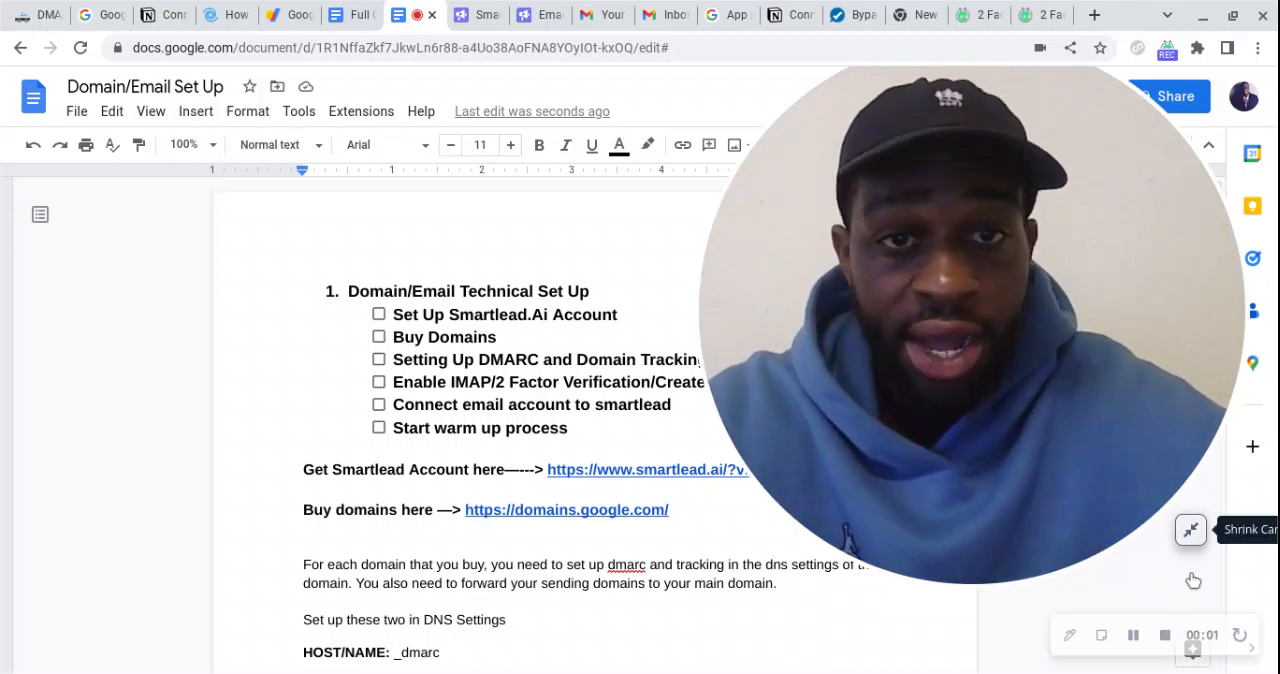
Step: Tick the Smartlead account, Buy Domains, and DMARC and Domain Tracking checklist items
click(1190, 530)
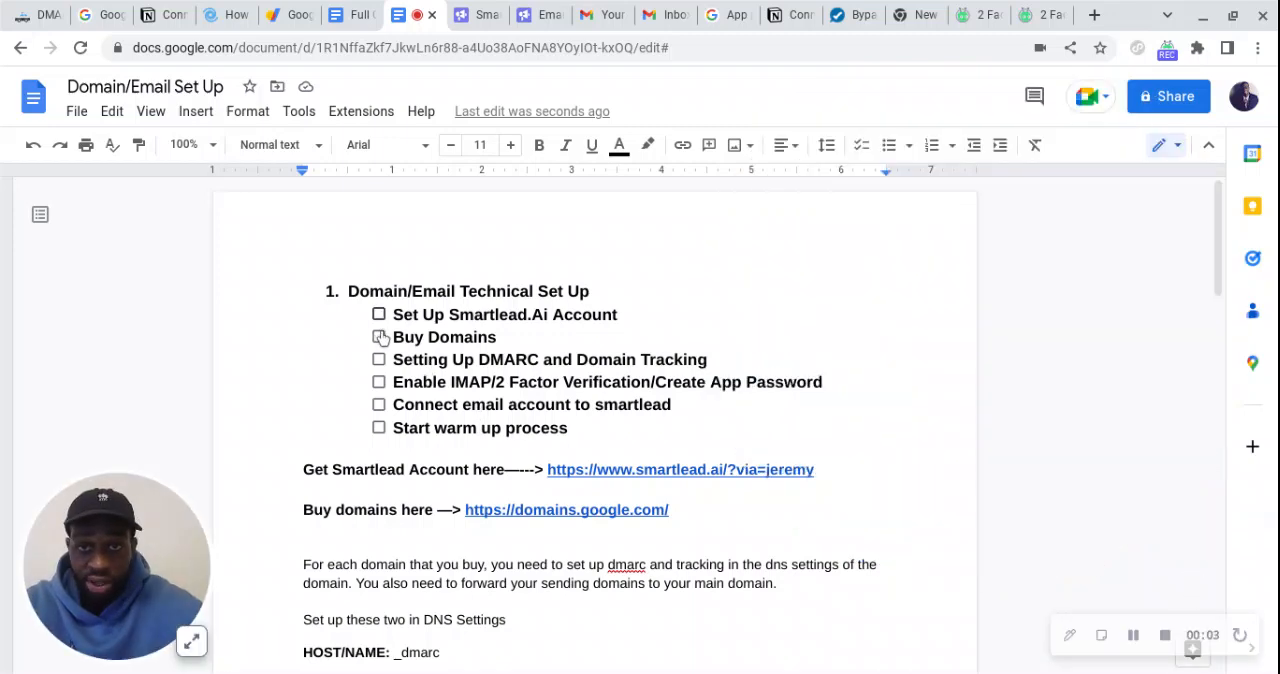
click(378, 337)
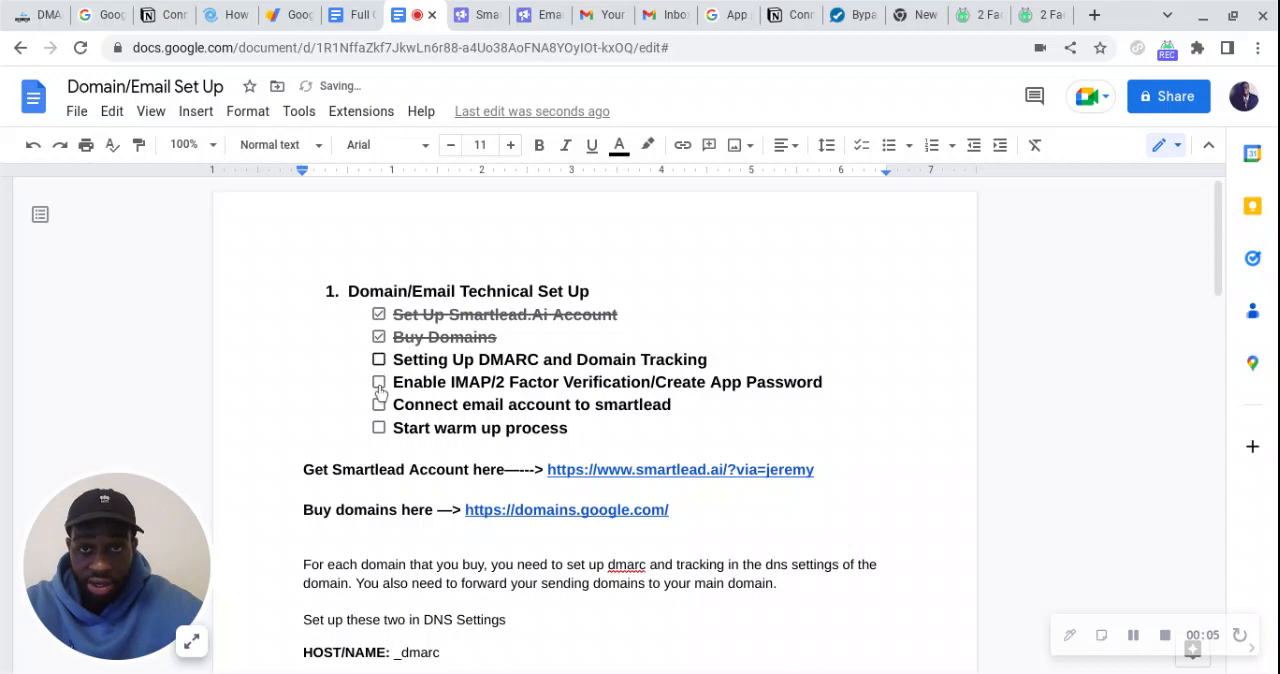
click(378, 359)
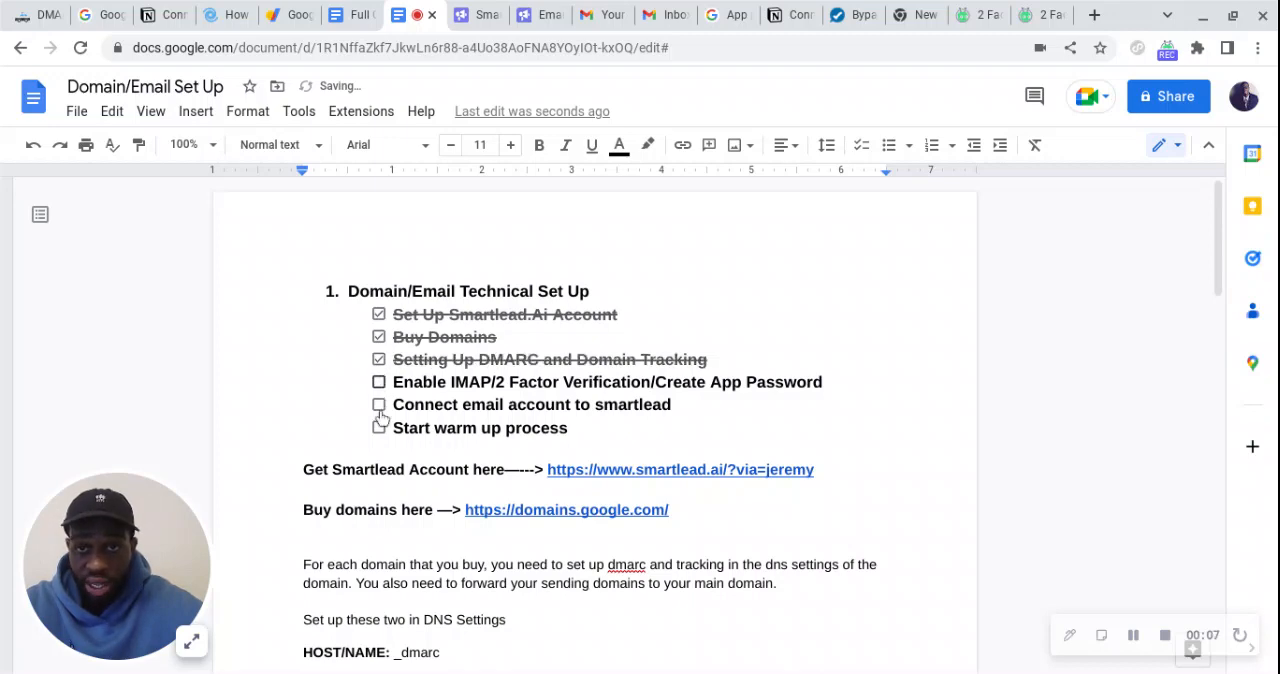
click(378, 381)
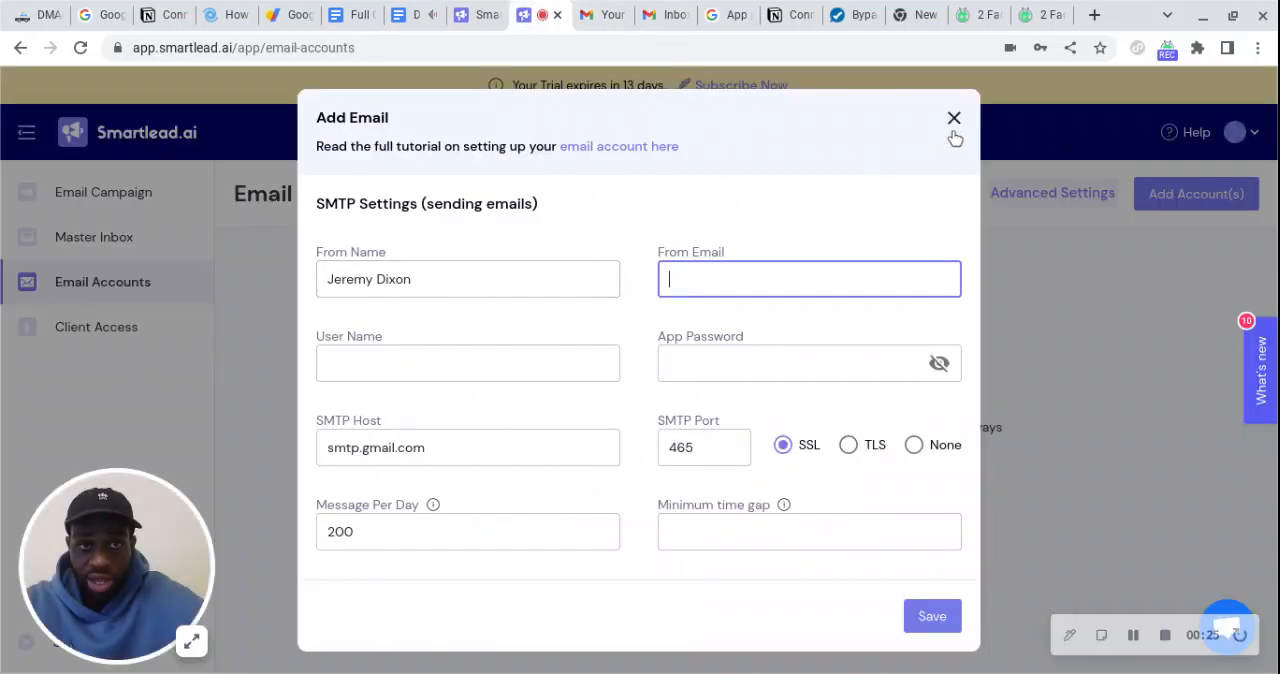
Step: Discard the half-filled form and start a new Gmail sender account
click(953, 117)
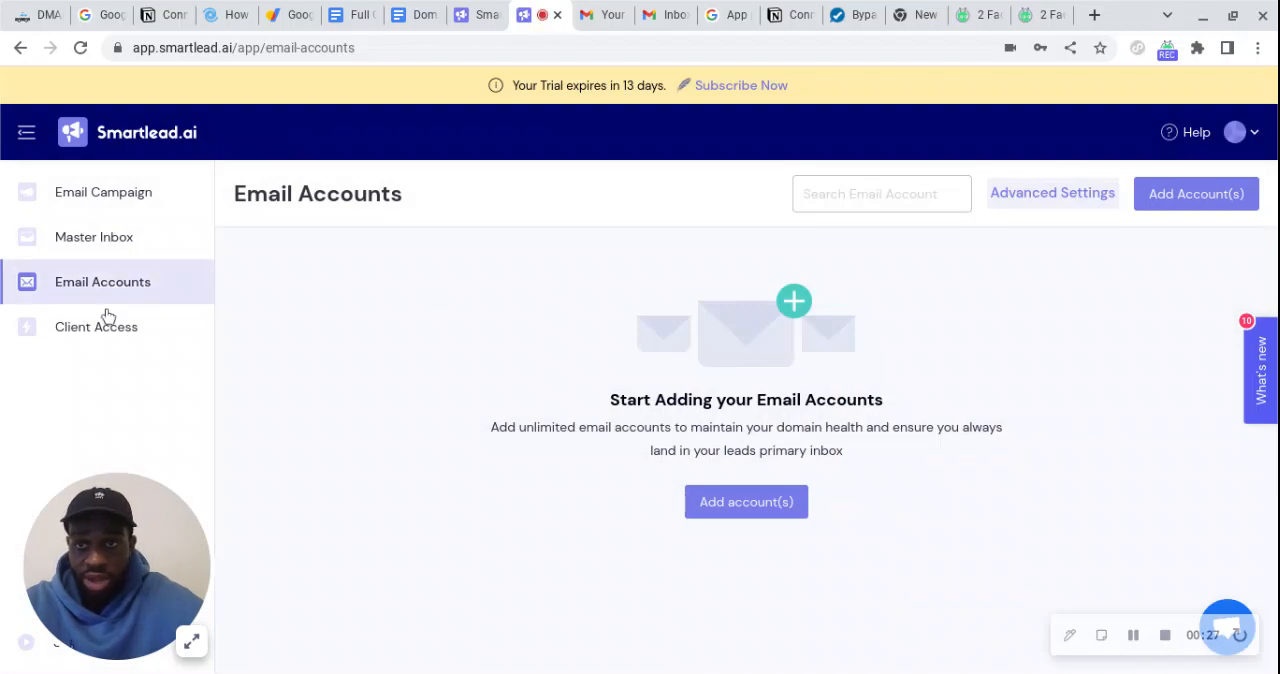
click(746, 501)
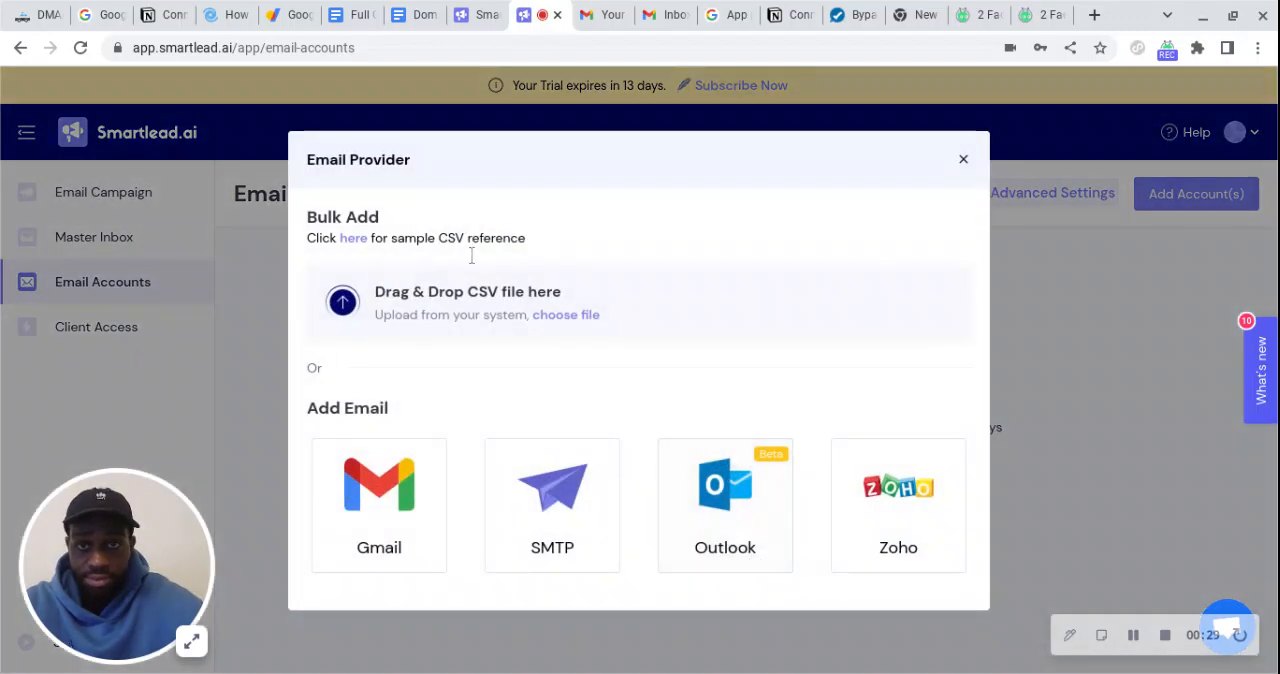
click(552, 505)
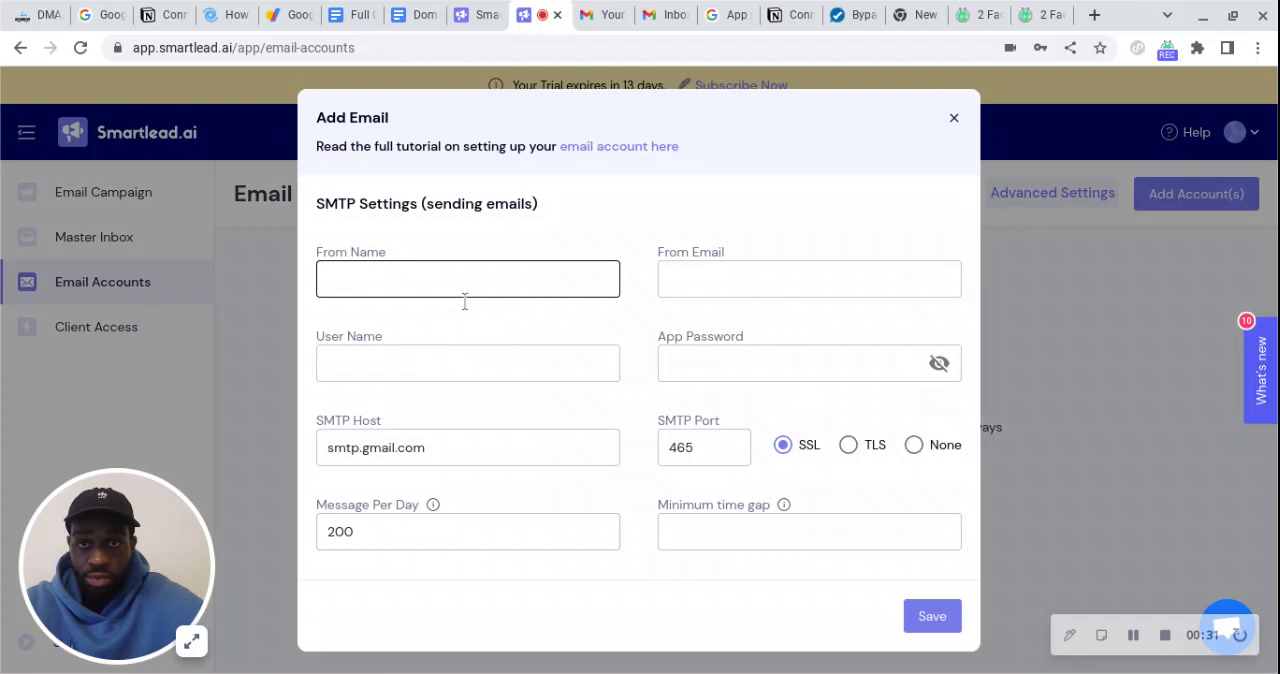
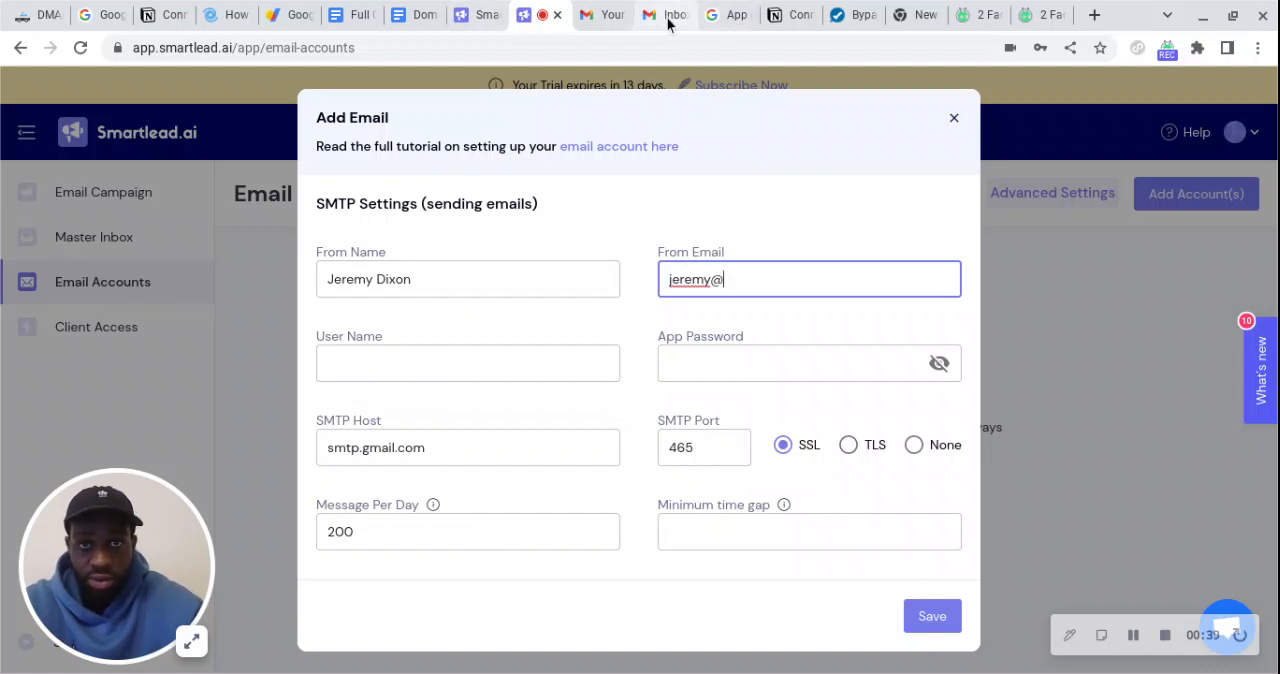
click(664, 14)
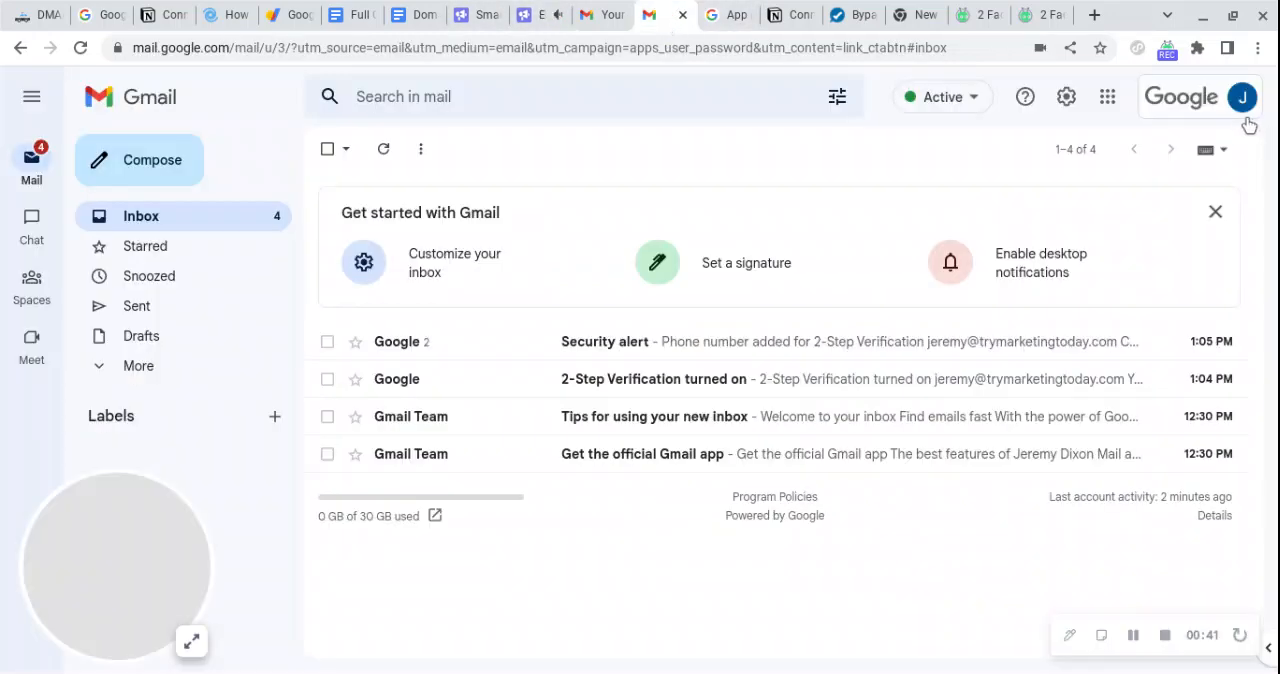
click(1242, 96)
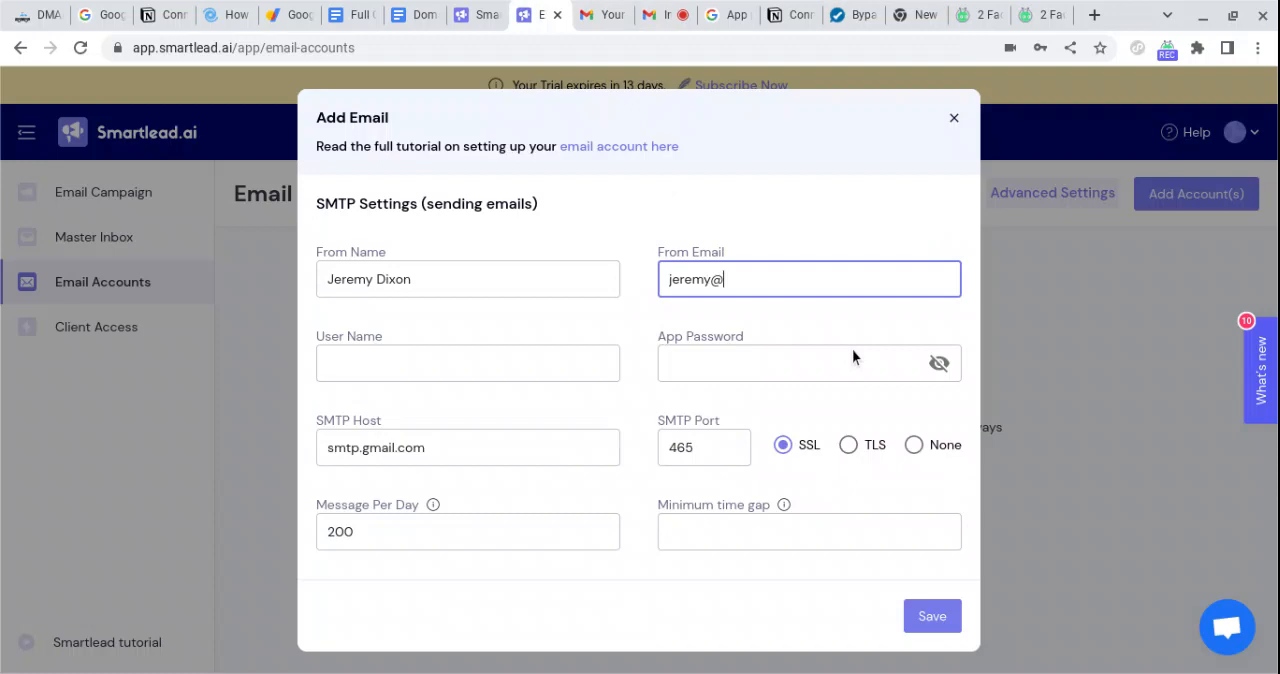
text(trymarketingtoday.com)
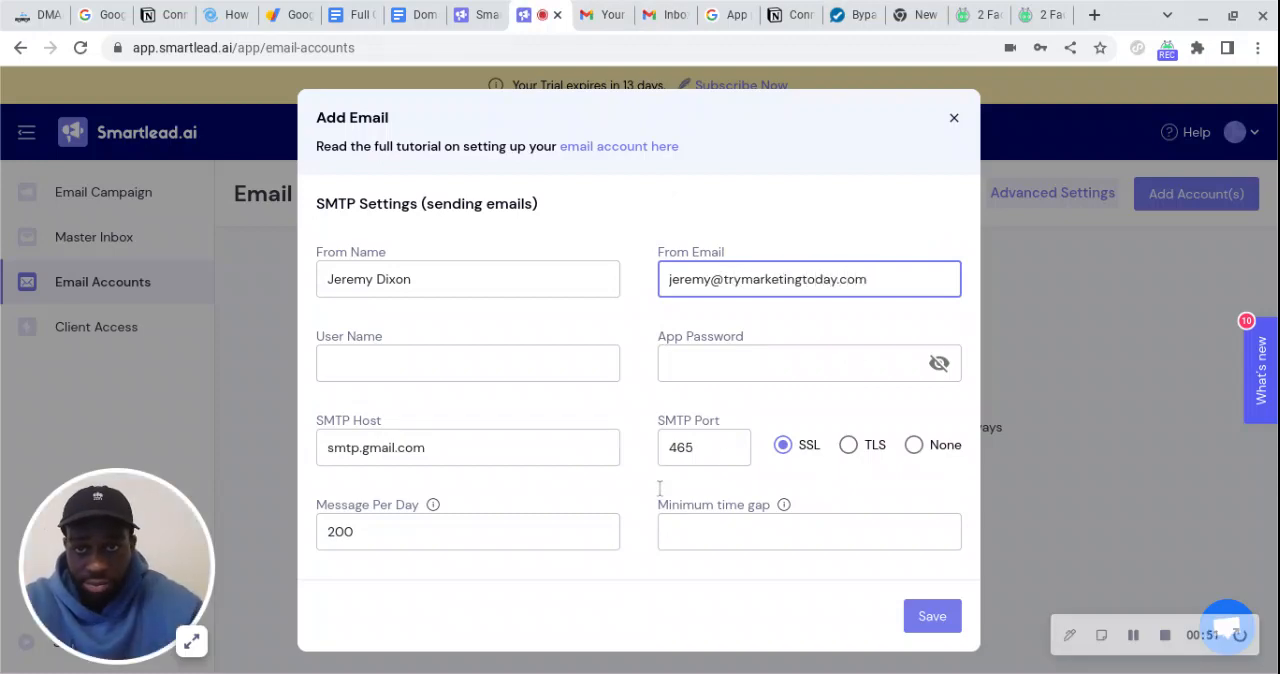
click(467, 363)
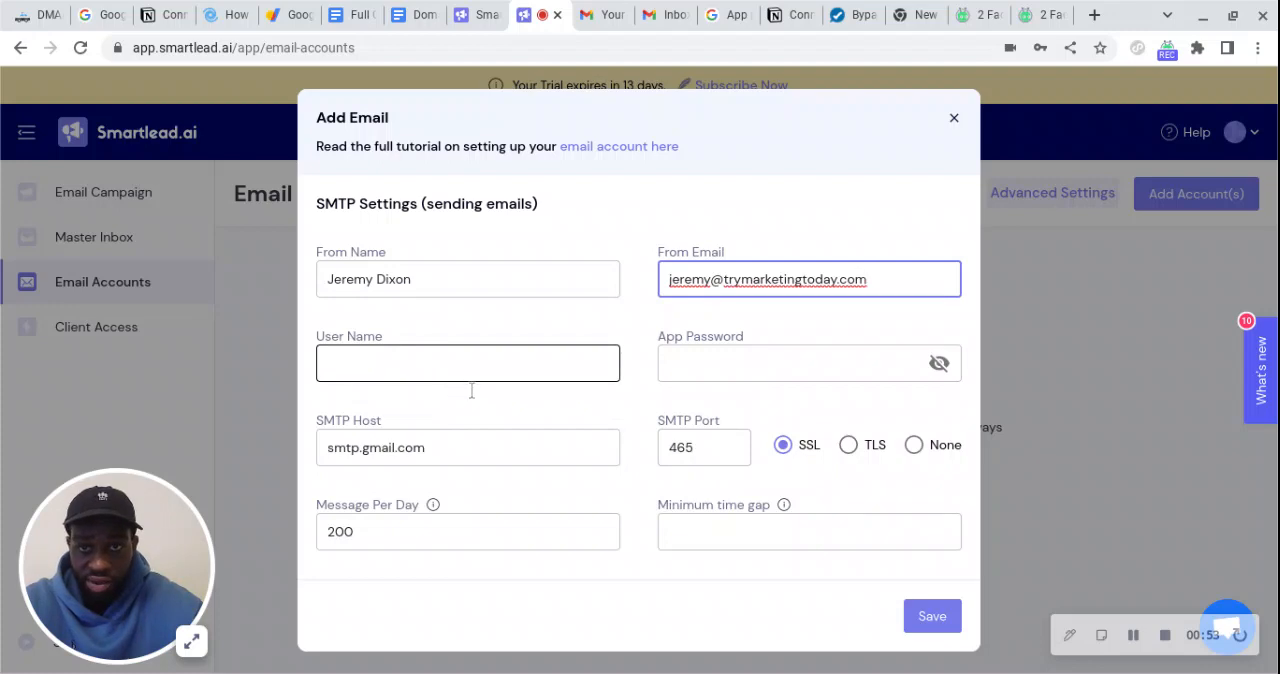
click(798, 363)
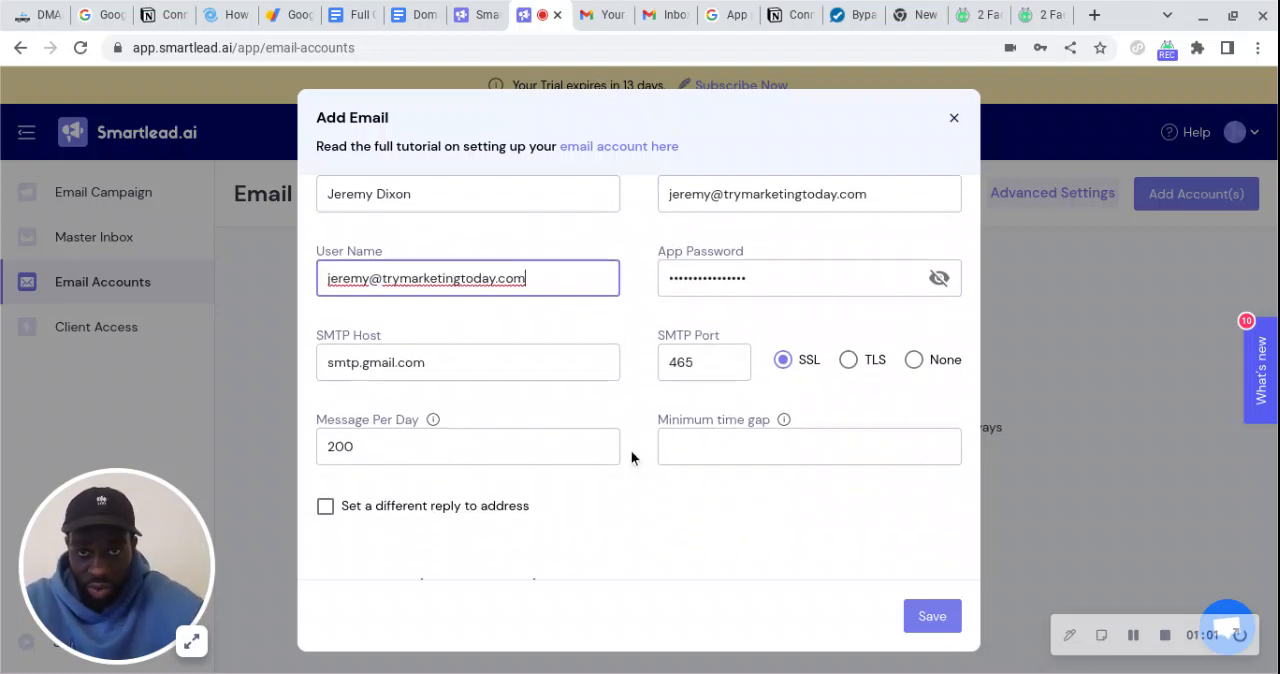
click(809, 424)
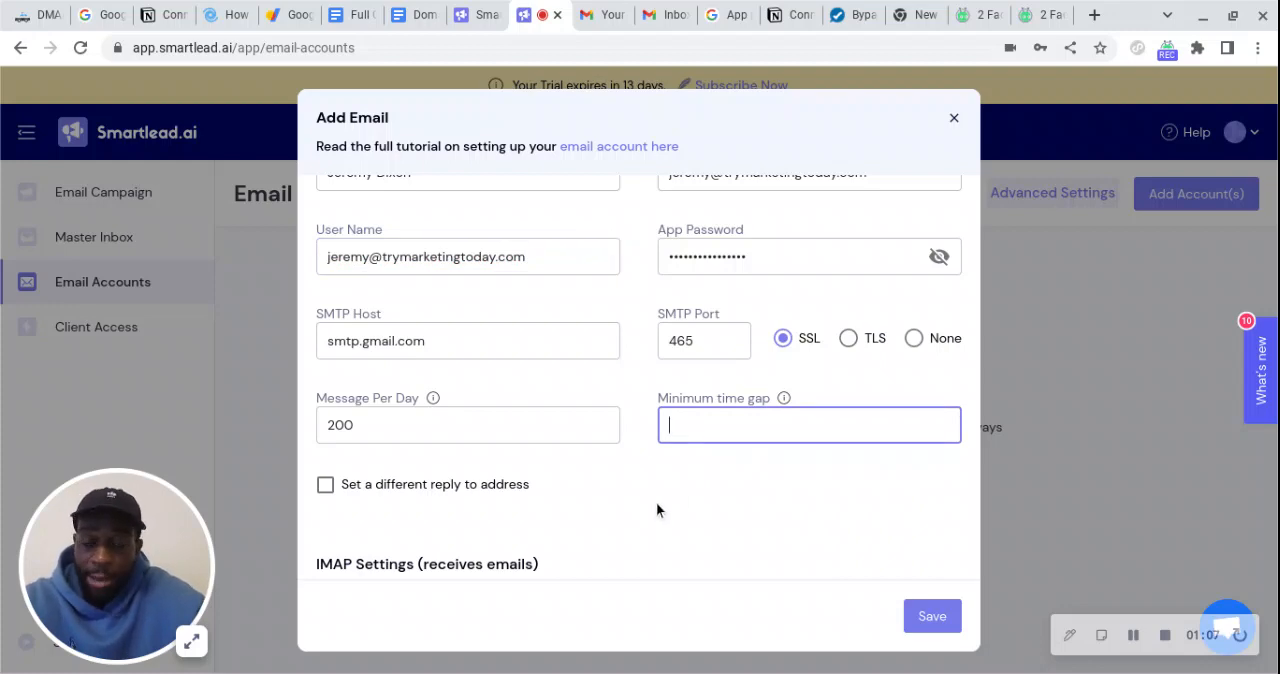
text(5)
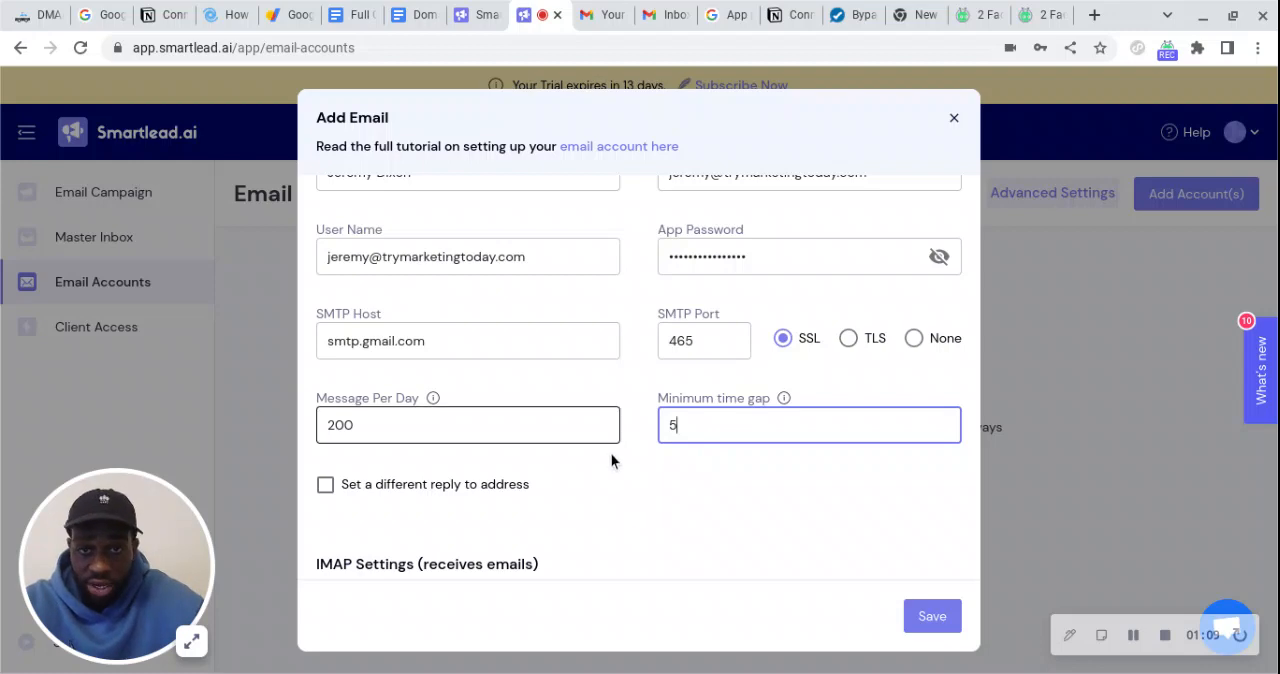
Step: Use IMAP host imap.gmail.com on port 993 with SSL and run the verification check
scroll(down, 3)
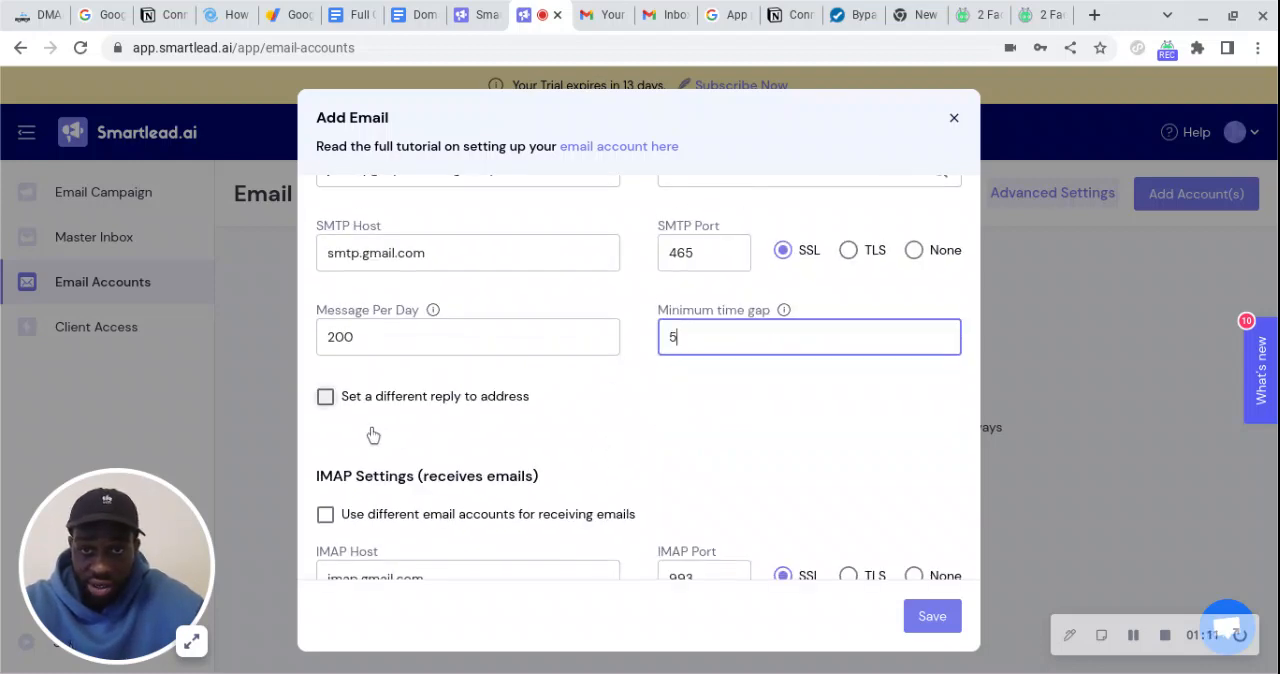
scroll(down, 3)
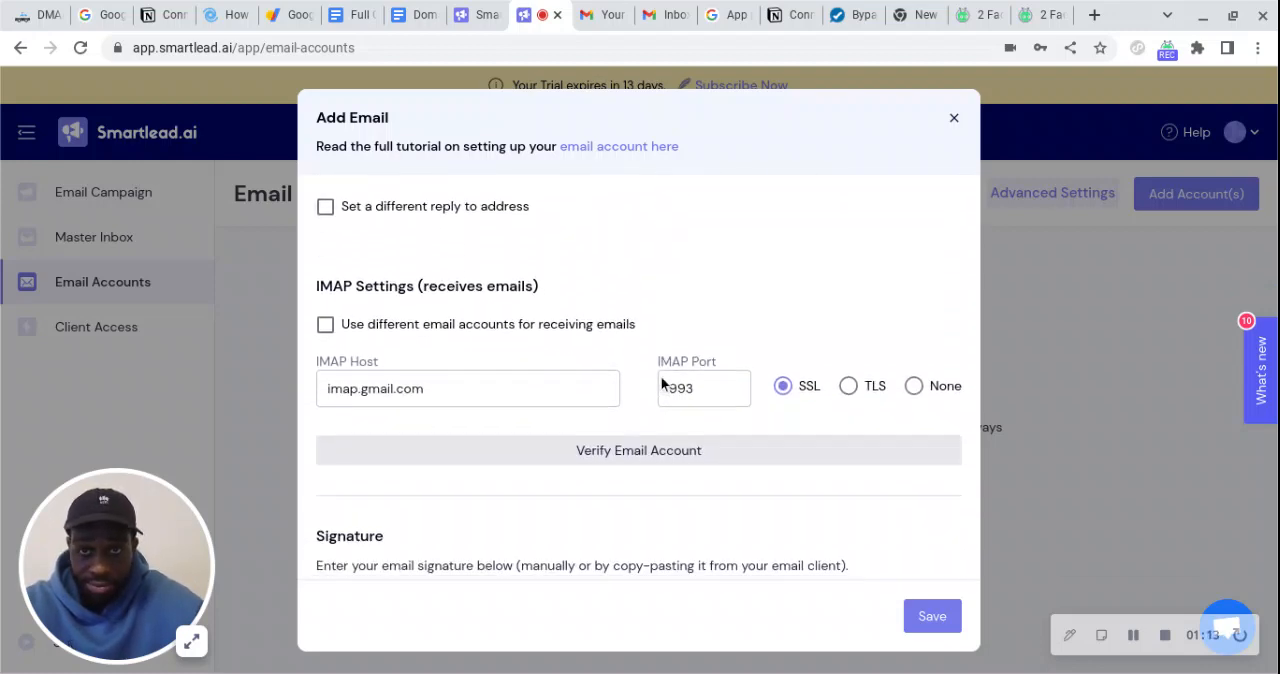
scroll(down, 3)
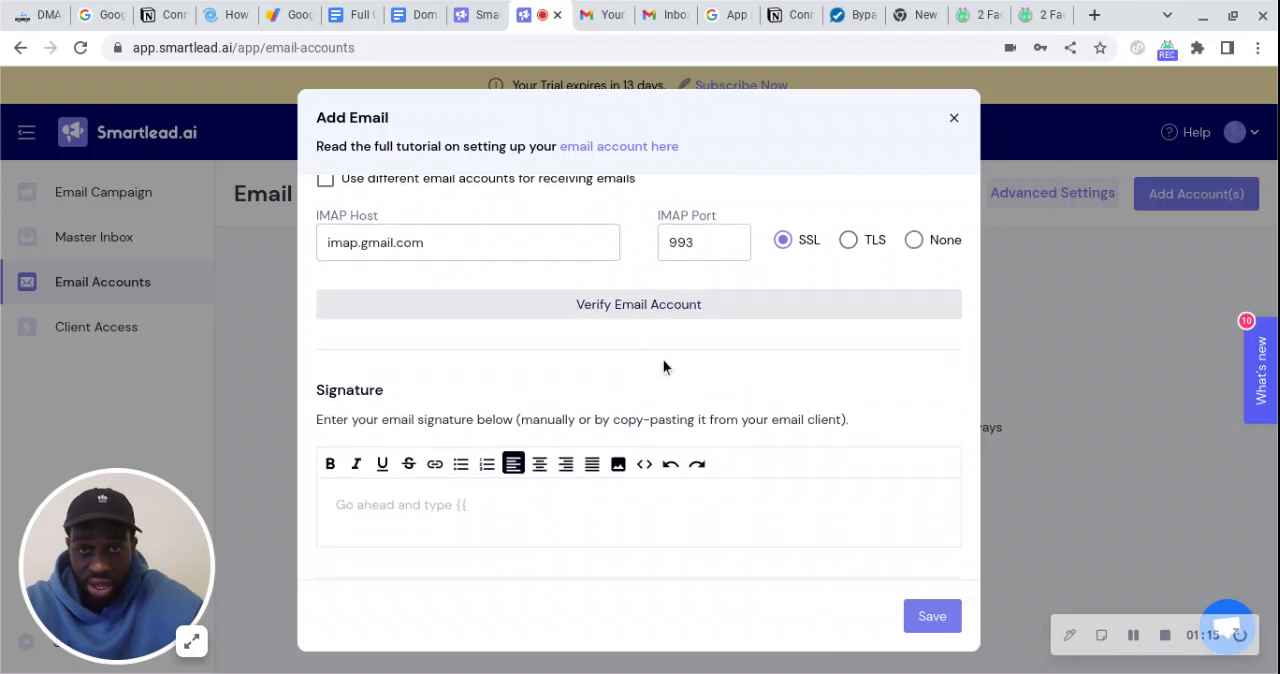
click(638, 304)
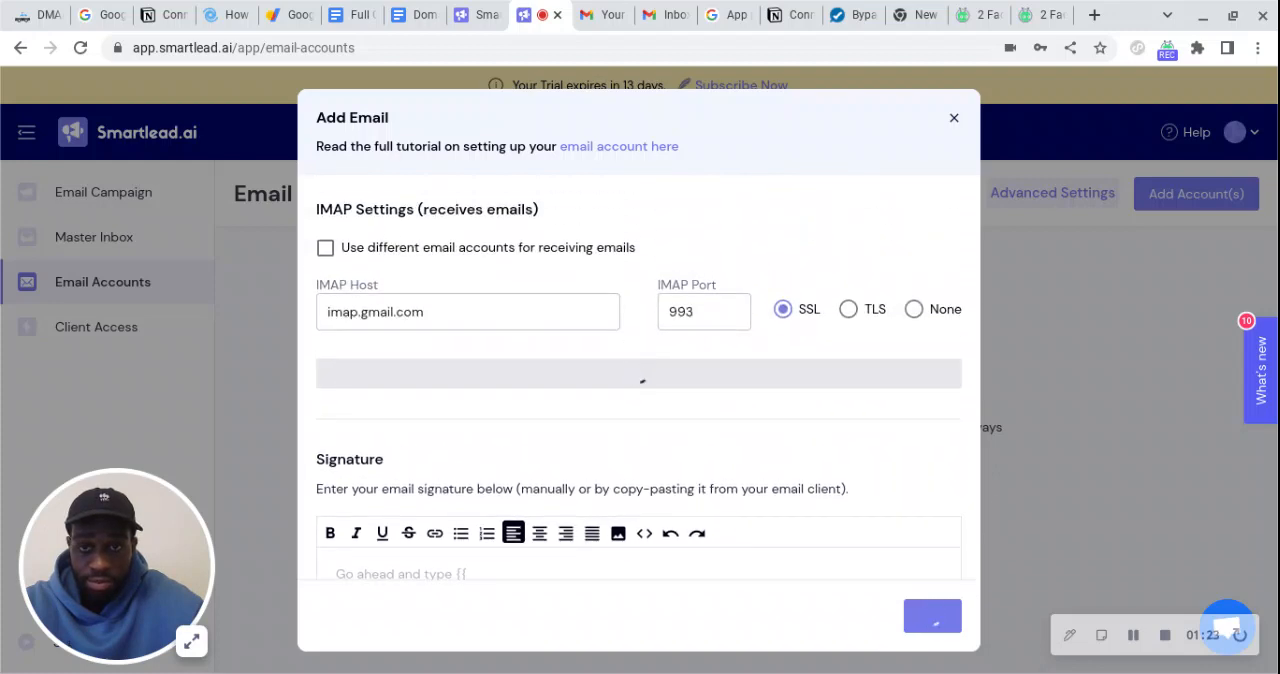
click(932, 616)
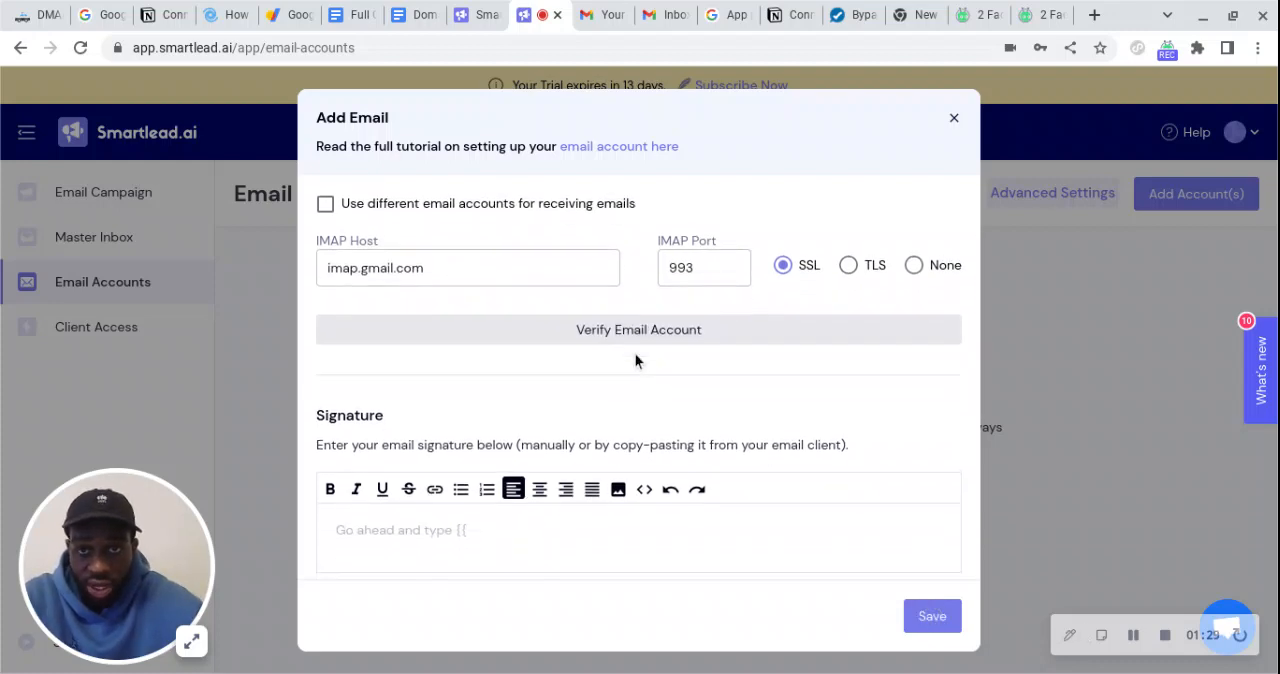
scroll(down, 3)
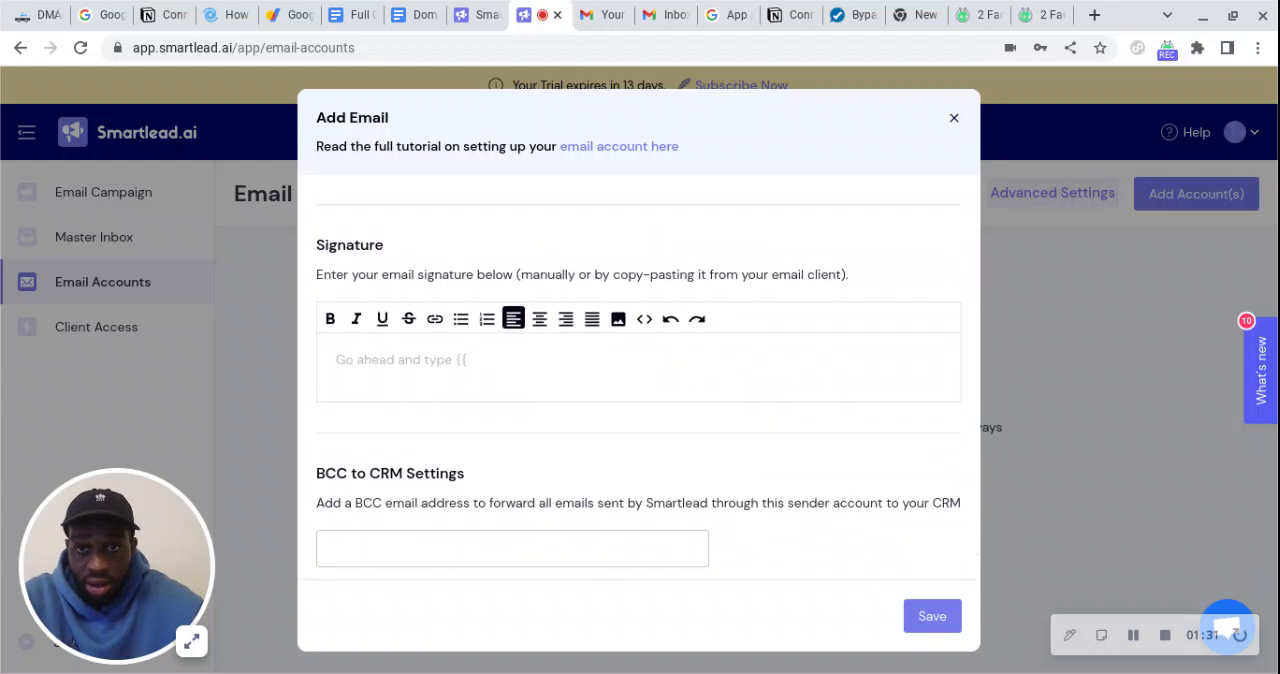
scroll(down, 3)
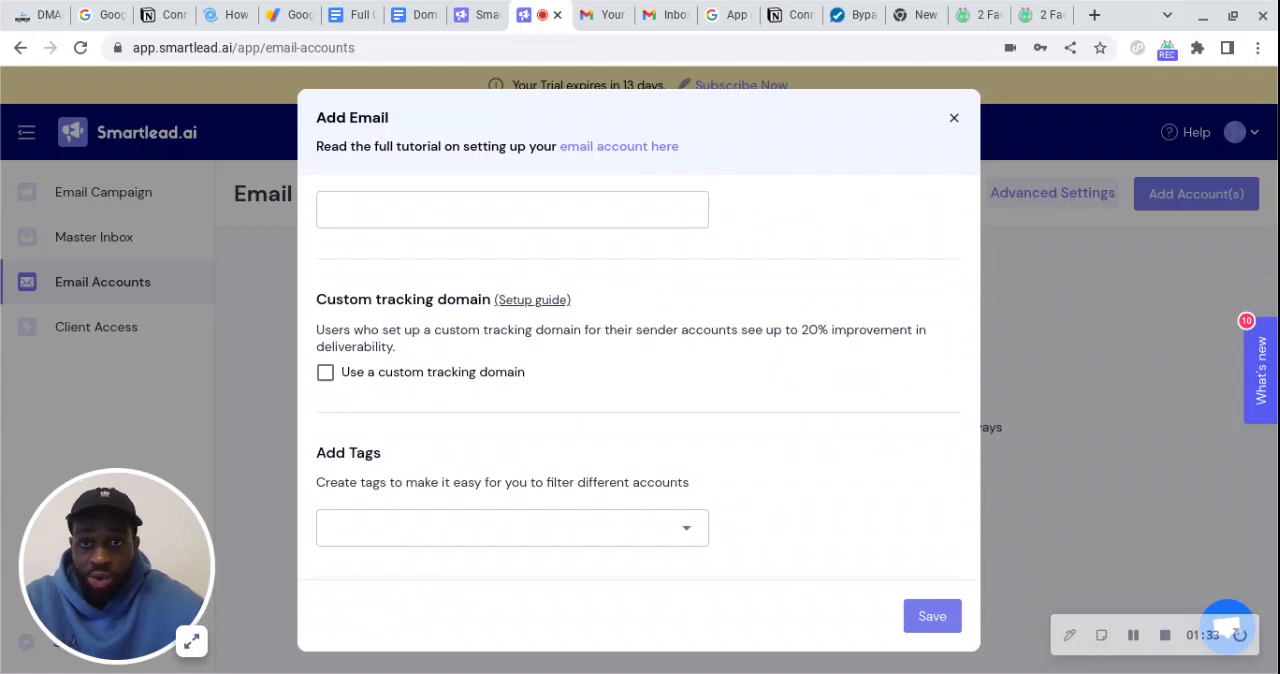
Step: Enable 'Use a custom tracking domain' to reveal the open.sleadtrack.com CNAME field
click(324, 372)
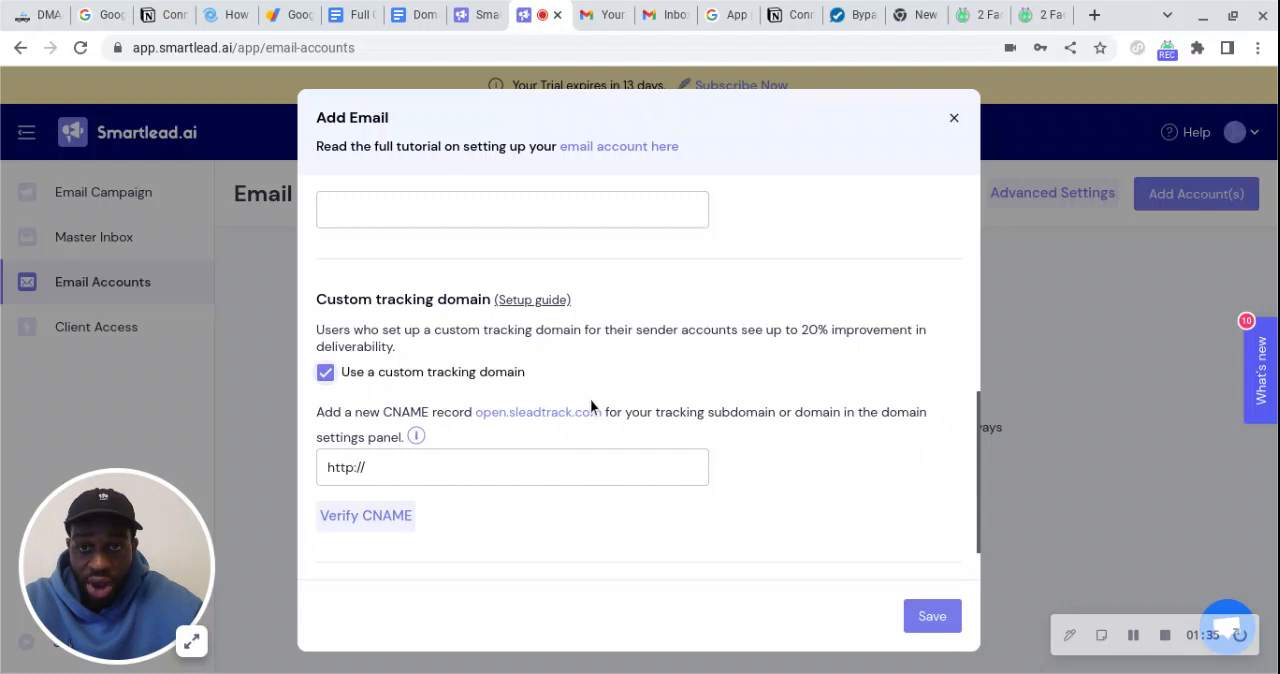
scroll(down, 3)
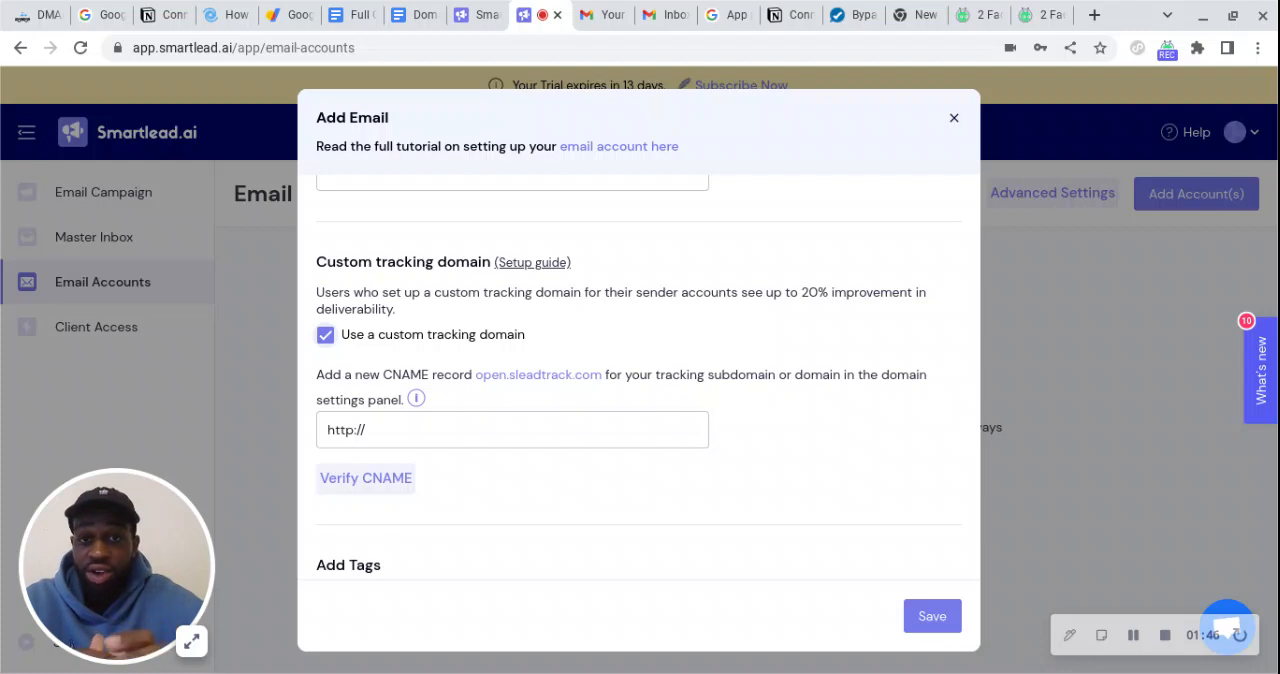
click(512, 429)
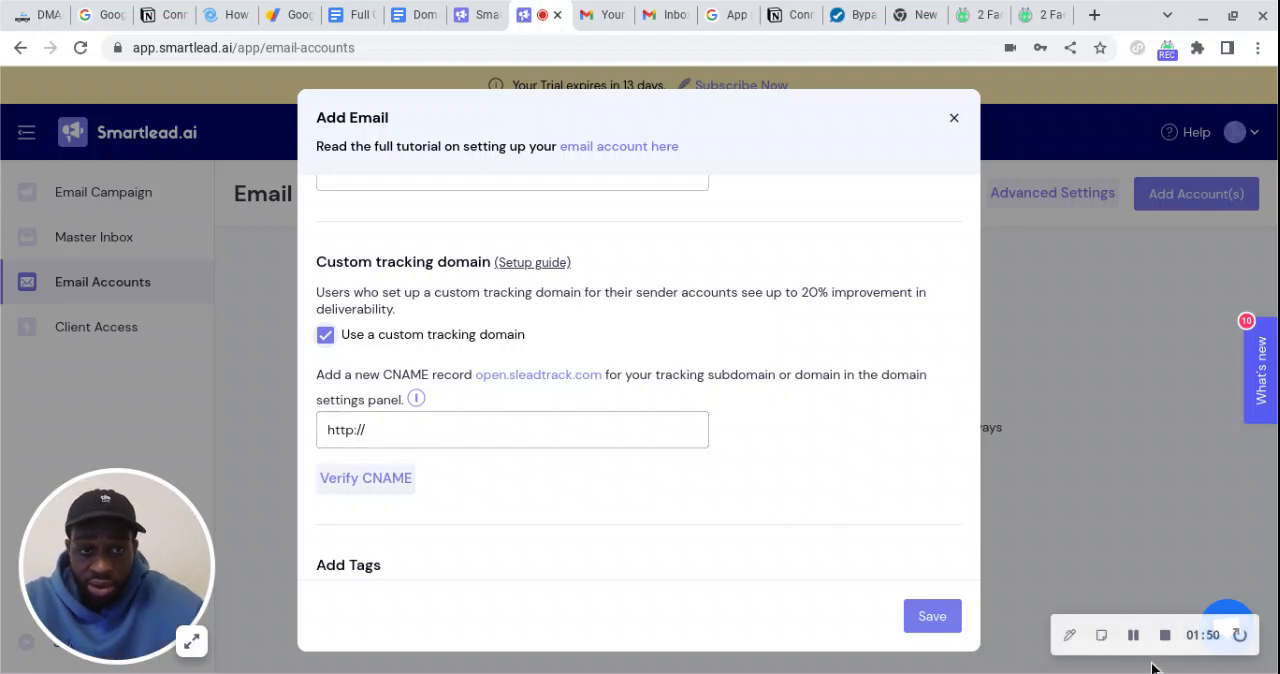
mouse_move(300, 18)
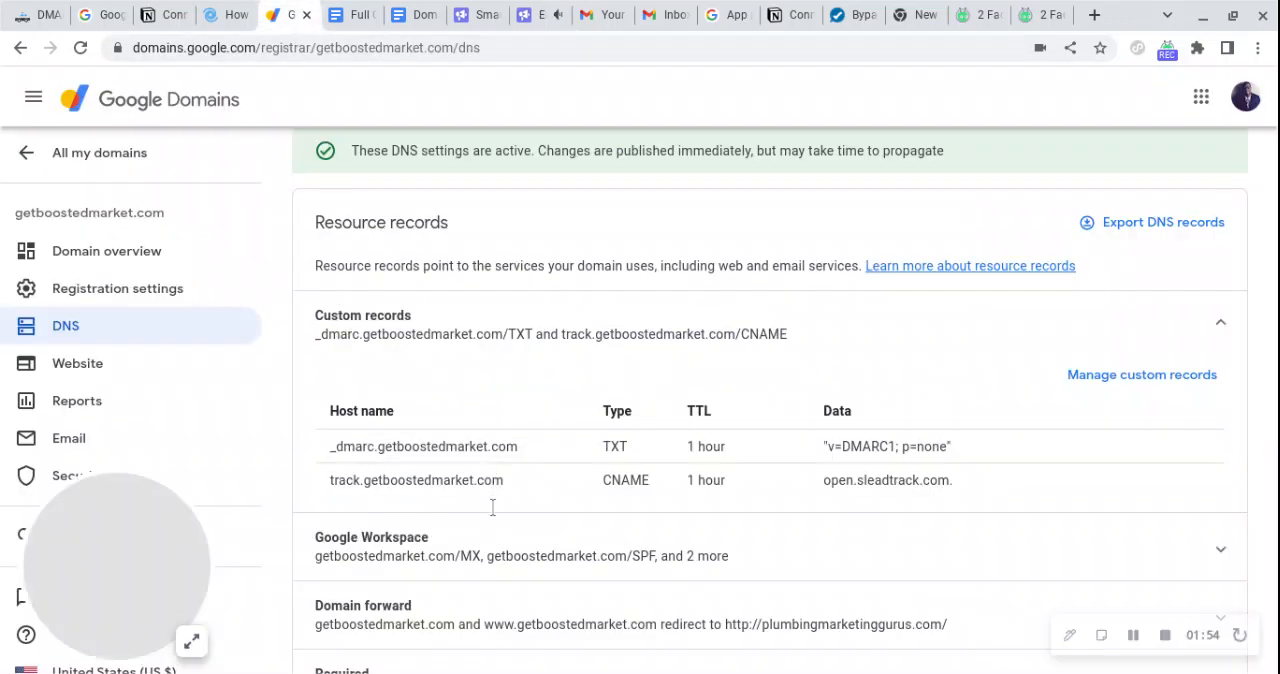
Step: Open trymarketingtoday.com's DNS records and copy the track.trymarketingtoday.com host name
double_click(435, 480)
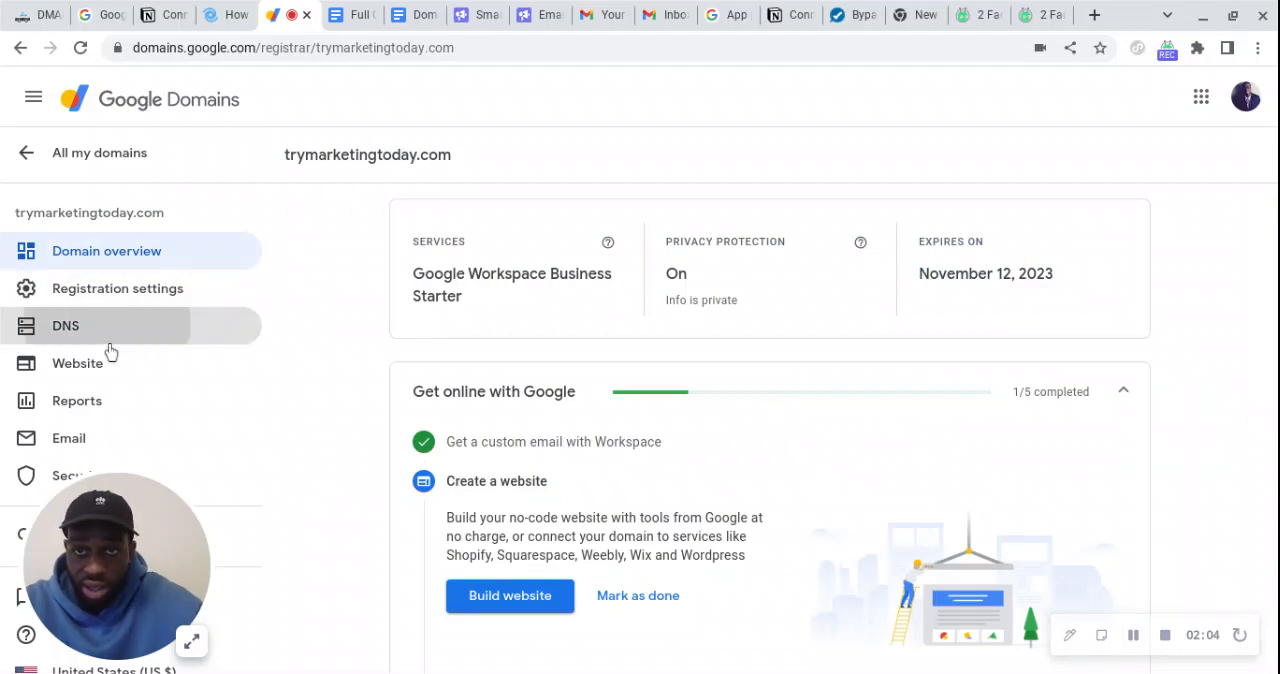
click(65, 325)
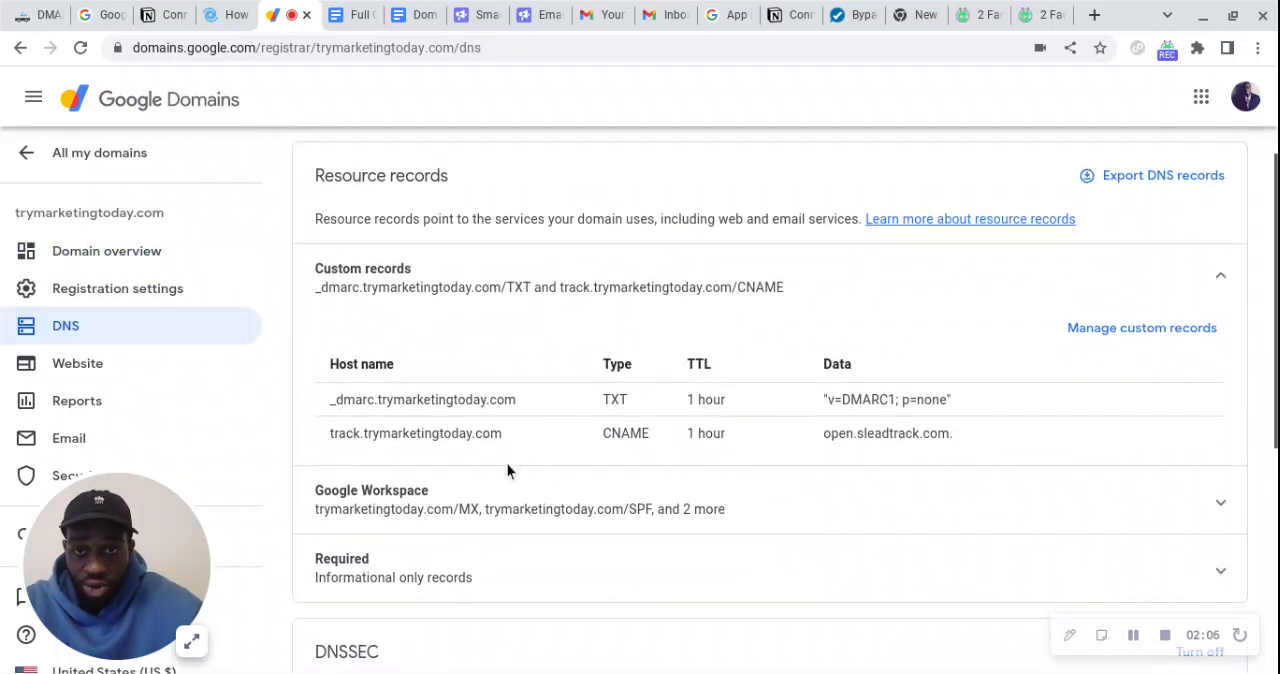
double_click(415, 433)
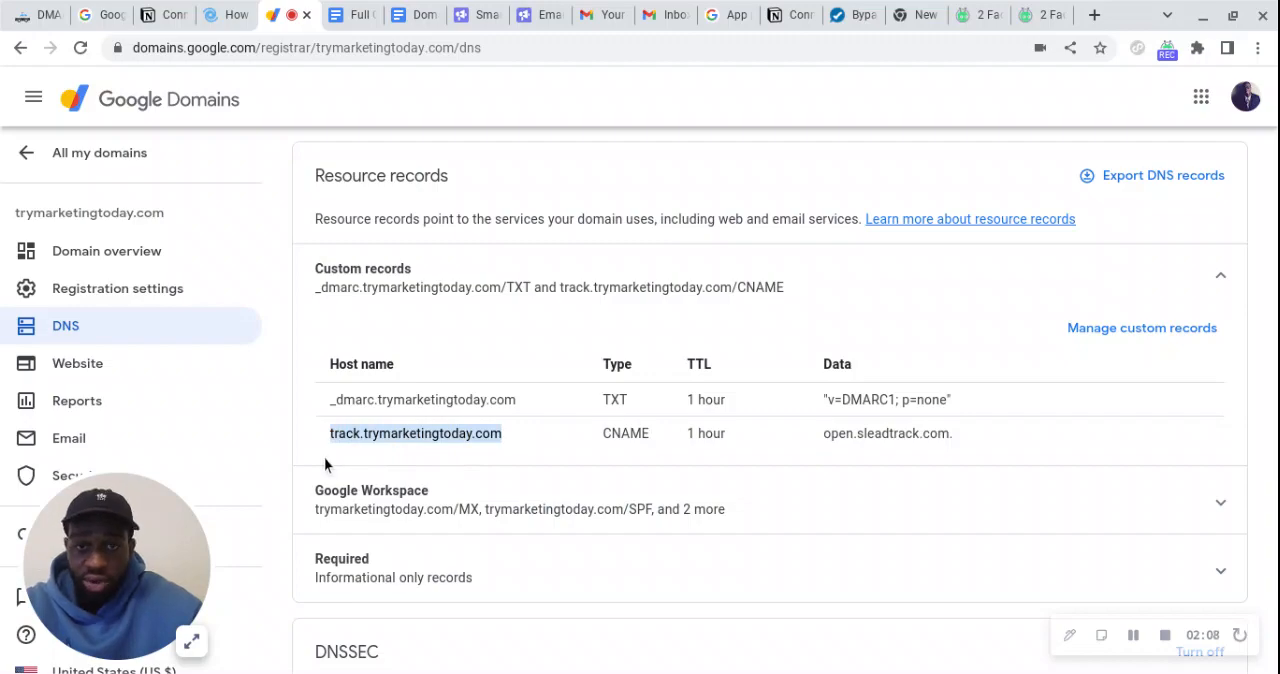
mouse_move(520, 20)
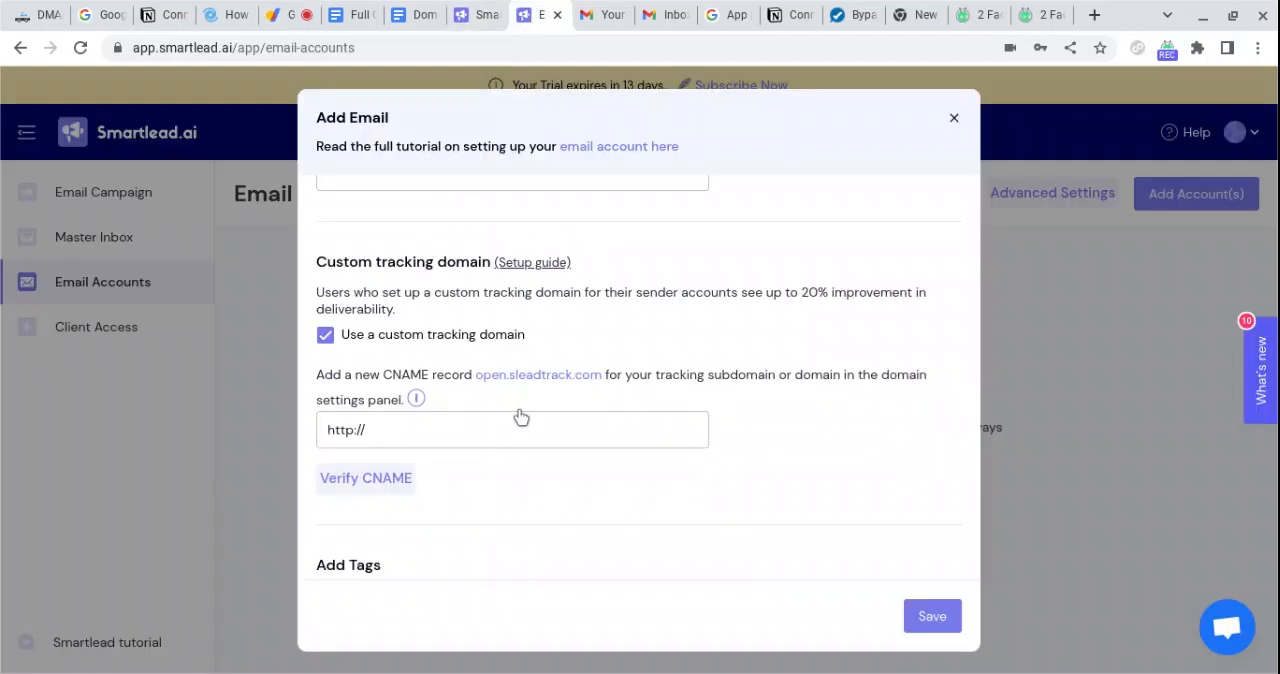
Step: Enter track.trymarketingtoday.com as the tracking domain and verify its CNAME successfully
text(track.trymarketingtoday.com)
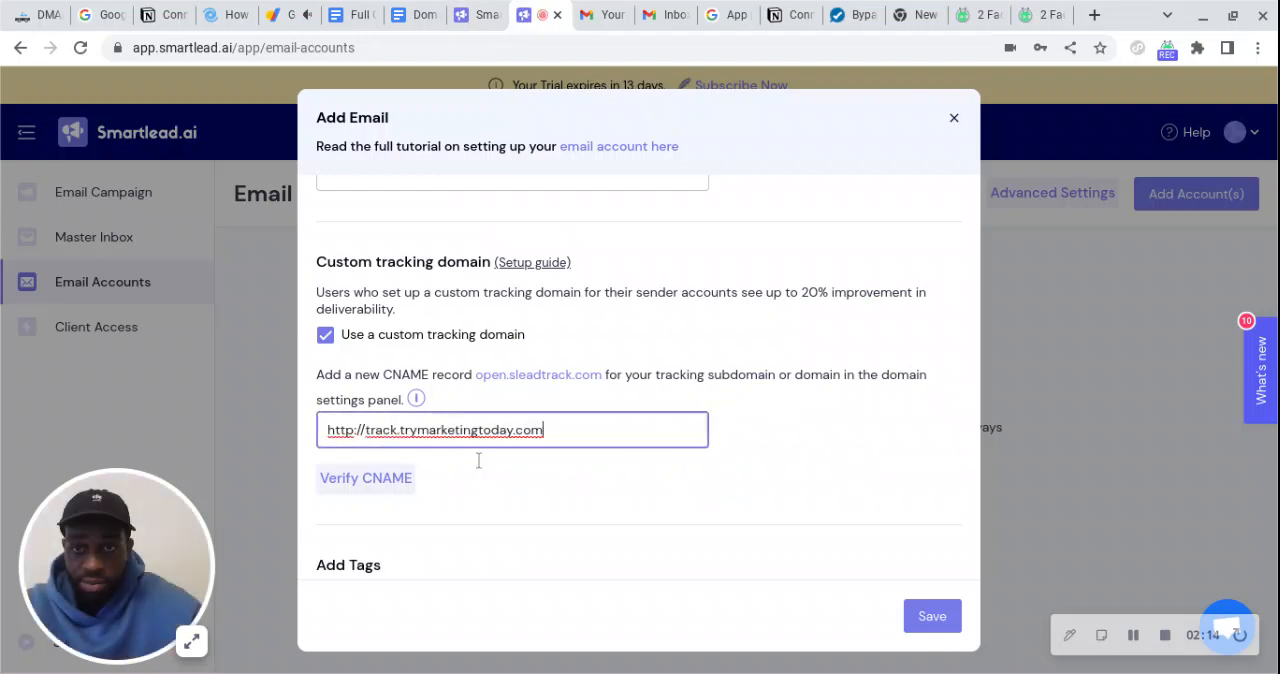
mouse_move(662, 550)
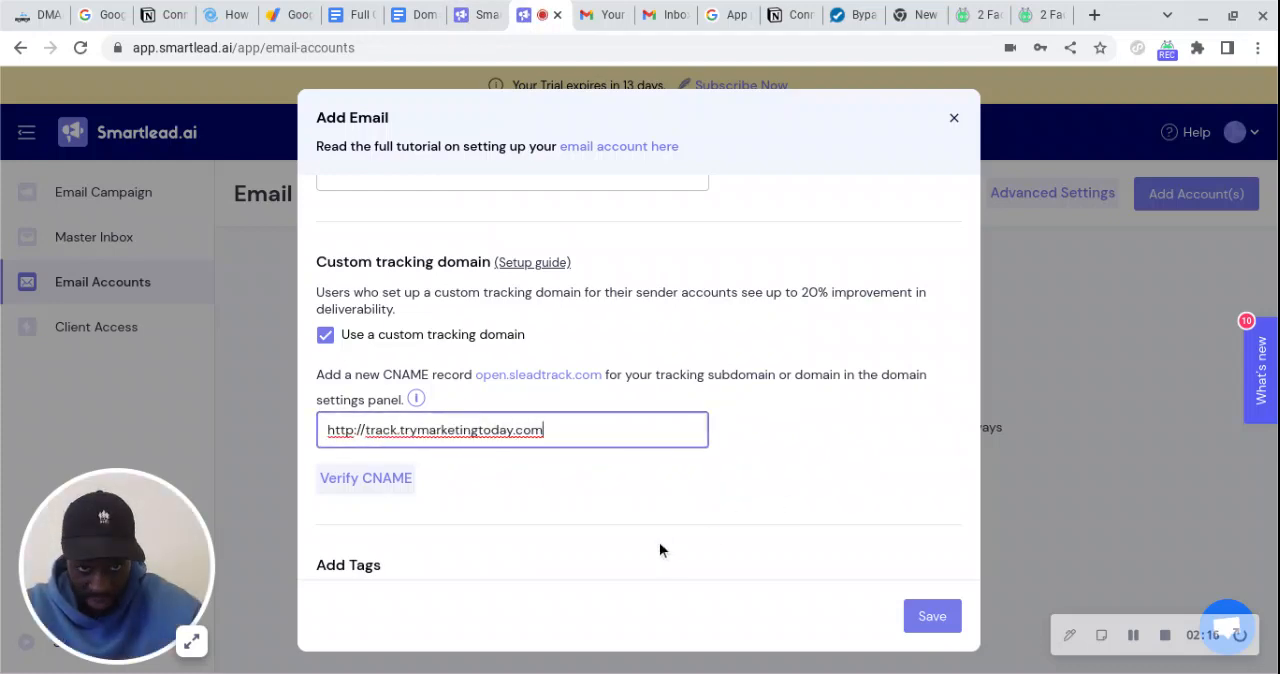
click(365, 478)
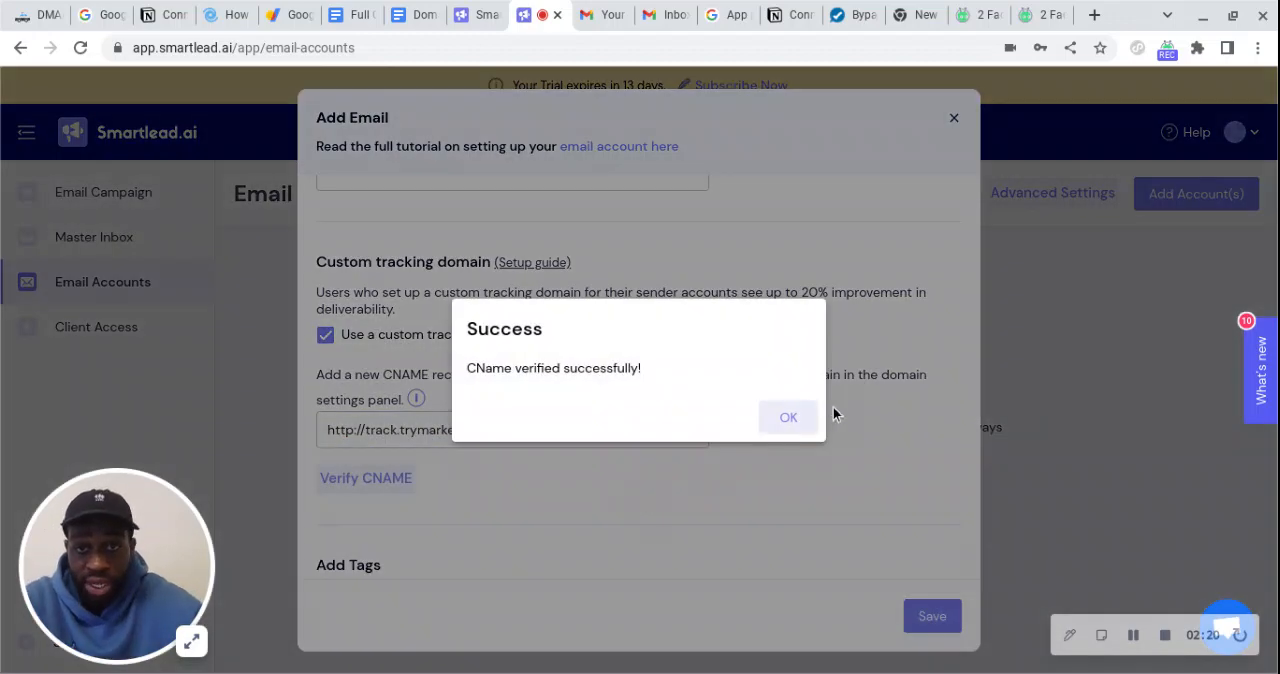
mouse_move(792, 454)
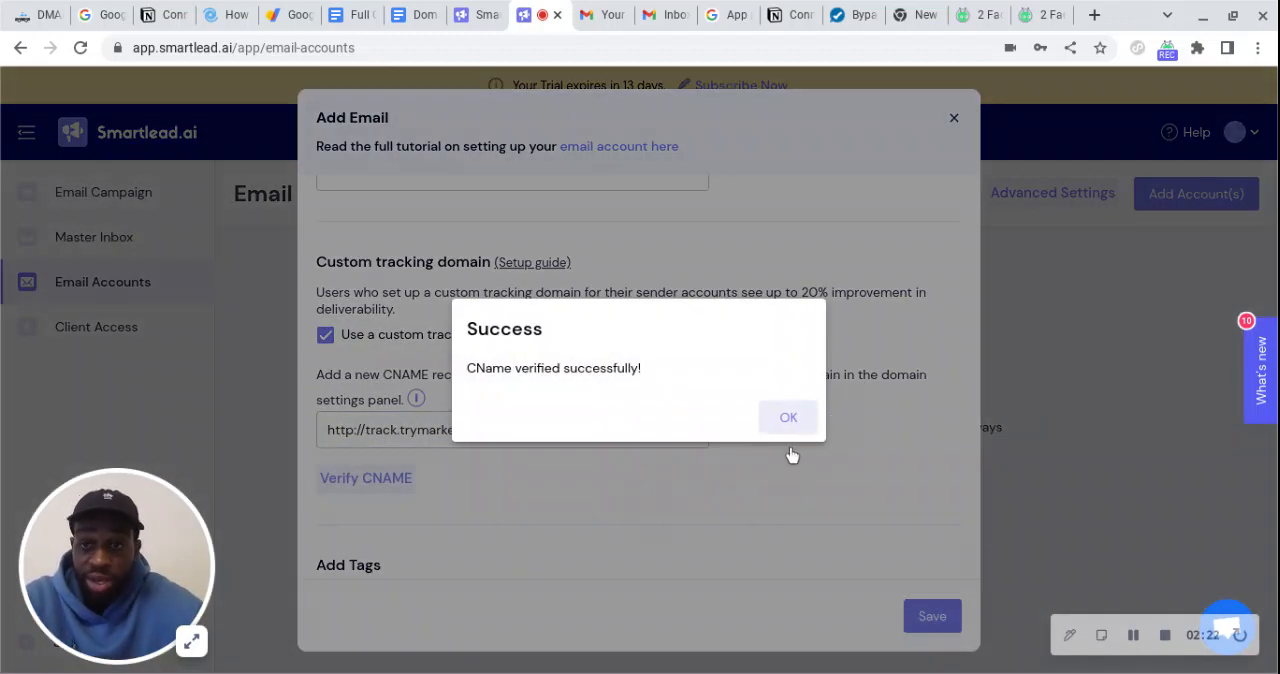
click(787, 416)
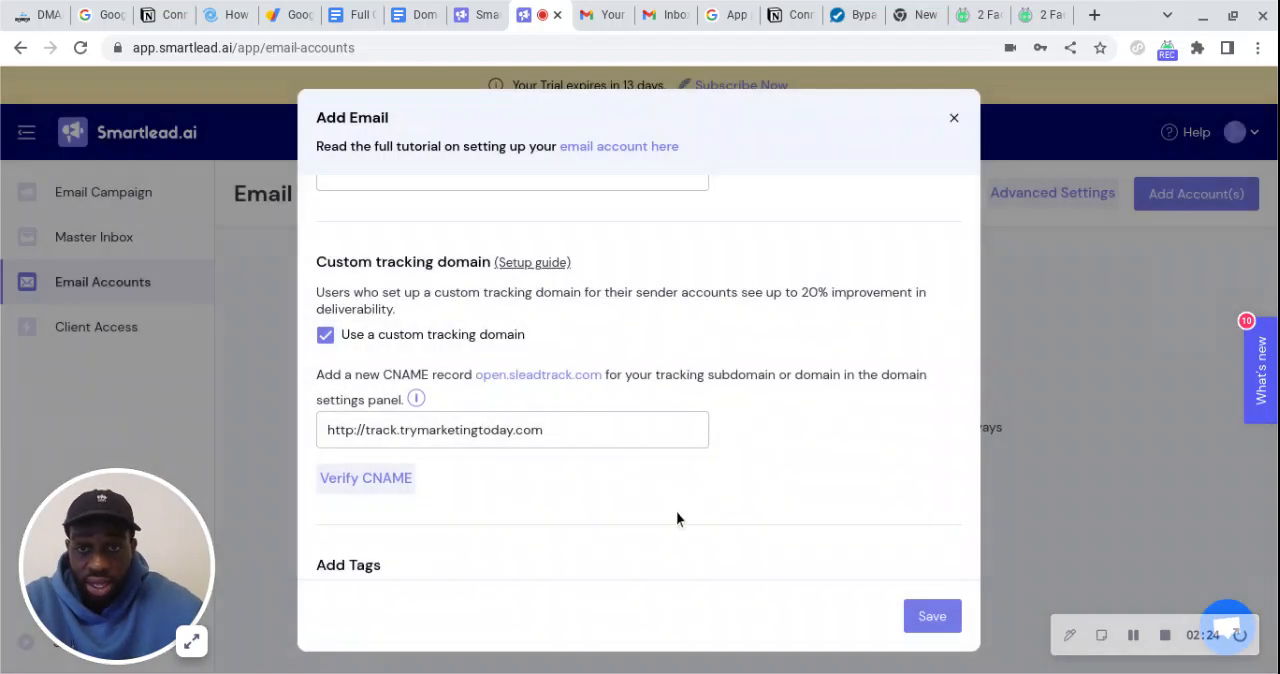
scroll(down, 3)
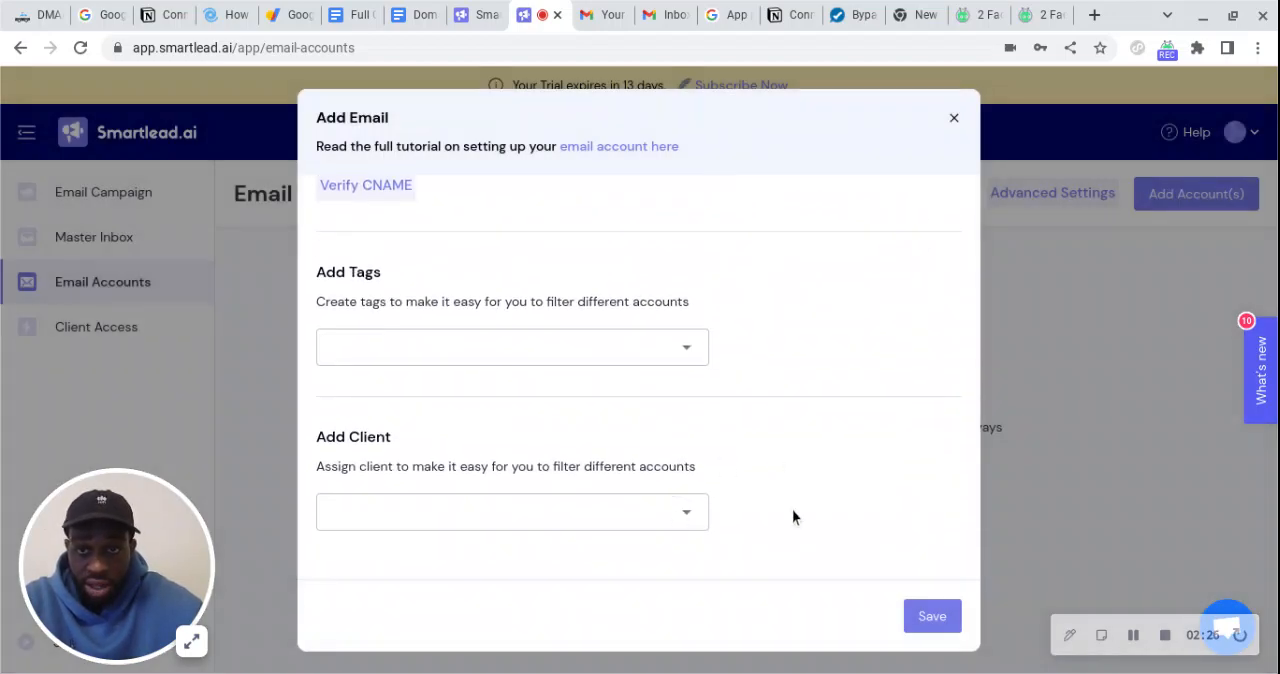
mouse_move(946, 642)
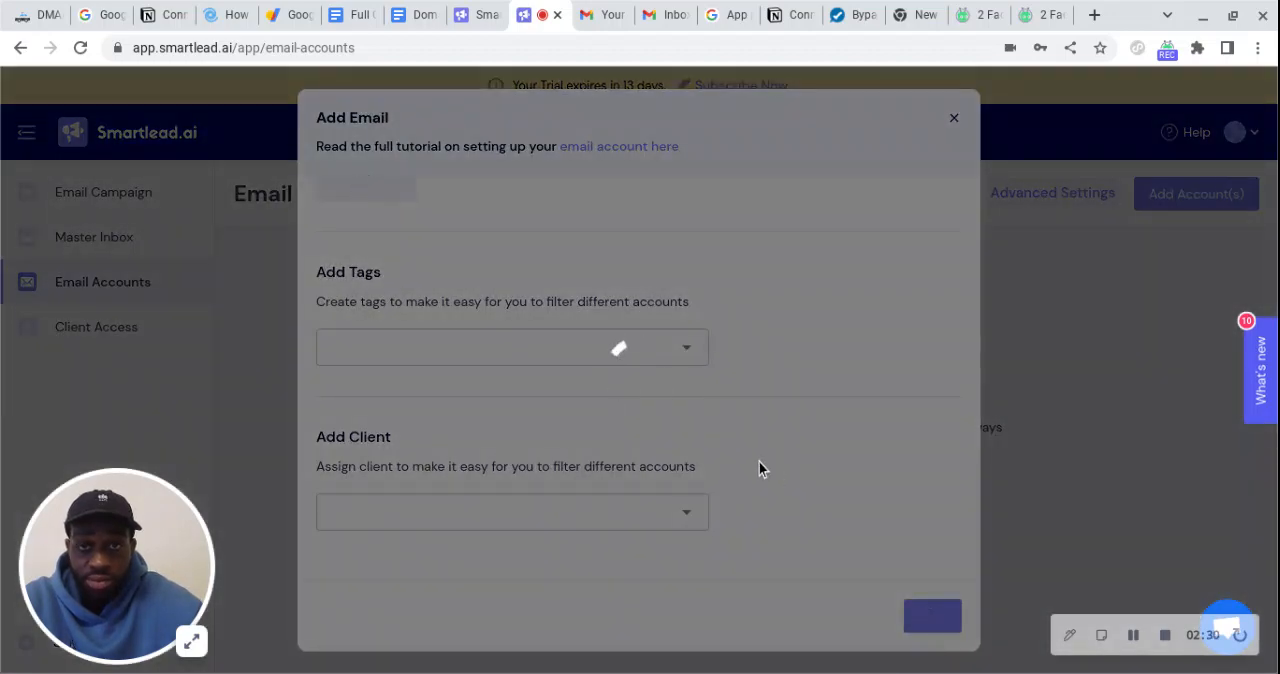
click(931, 615)
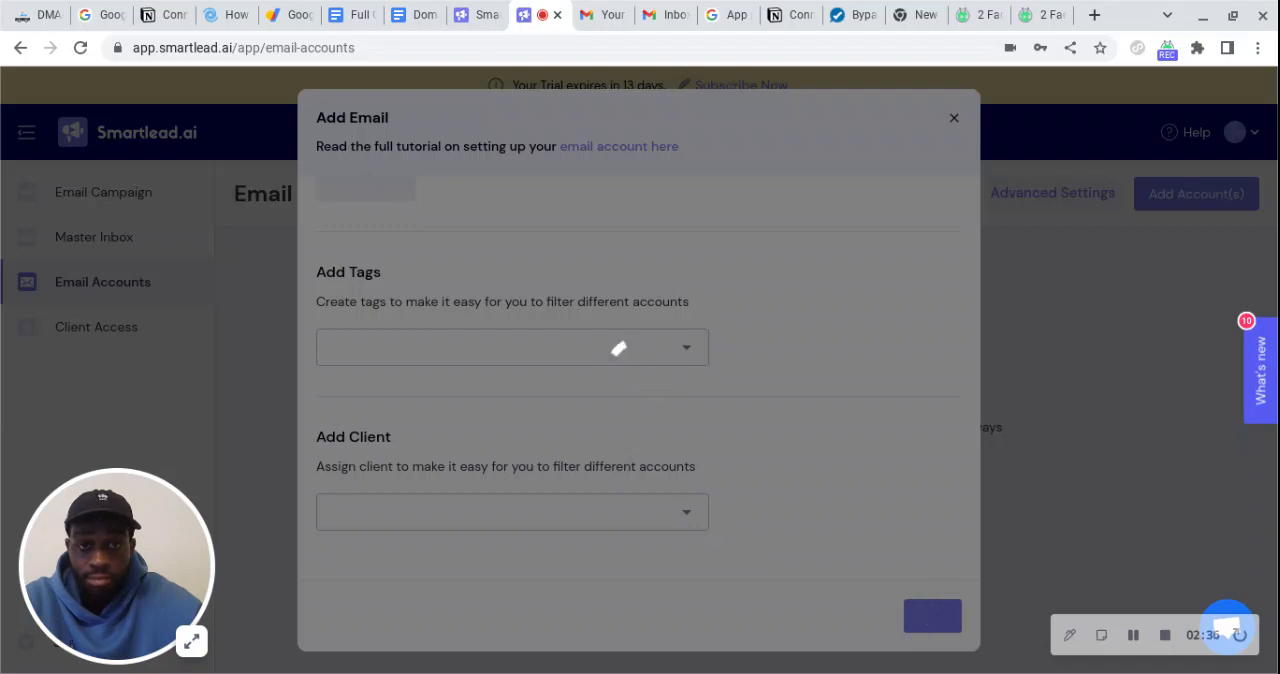
click(932, 616)
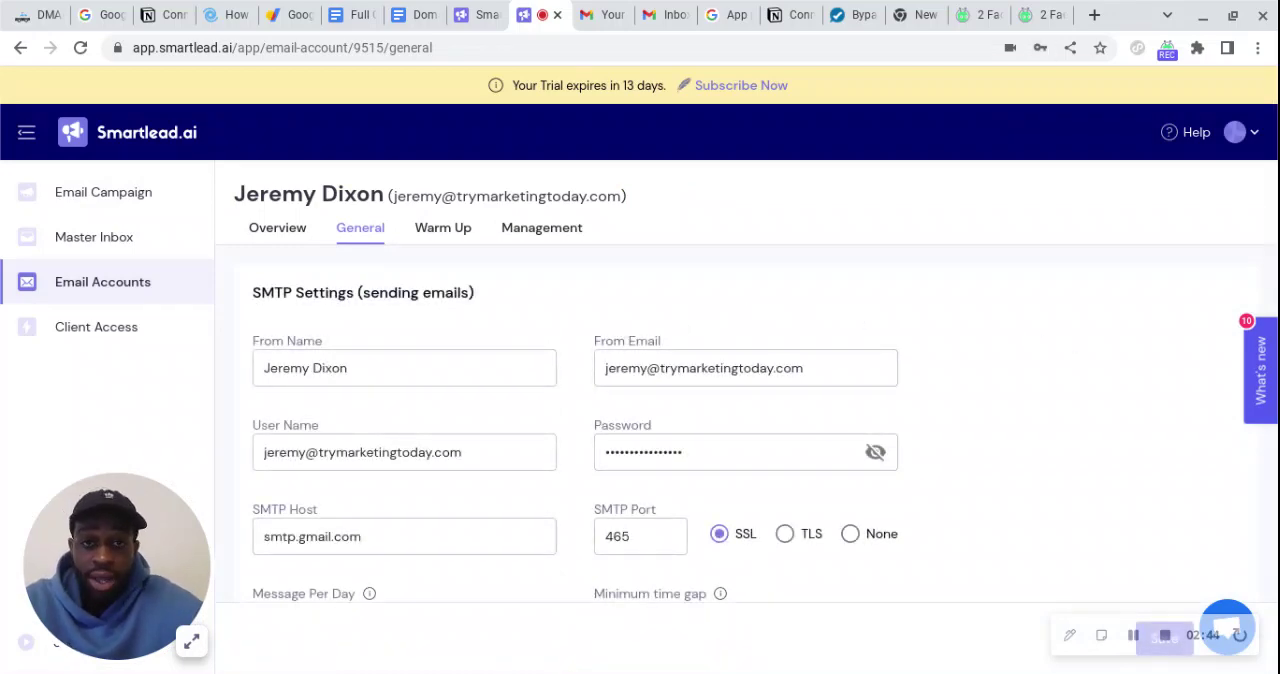
mouse_move(566, 344)
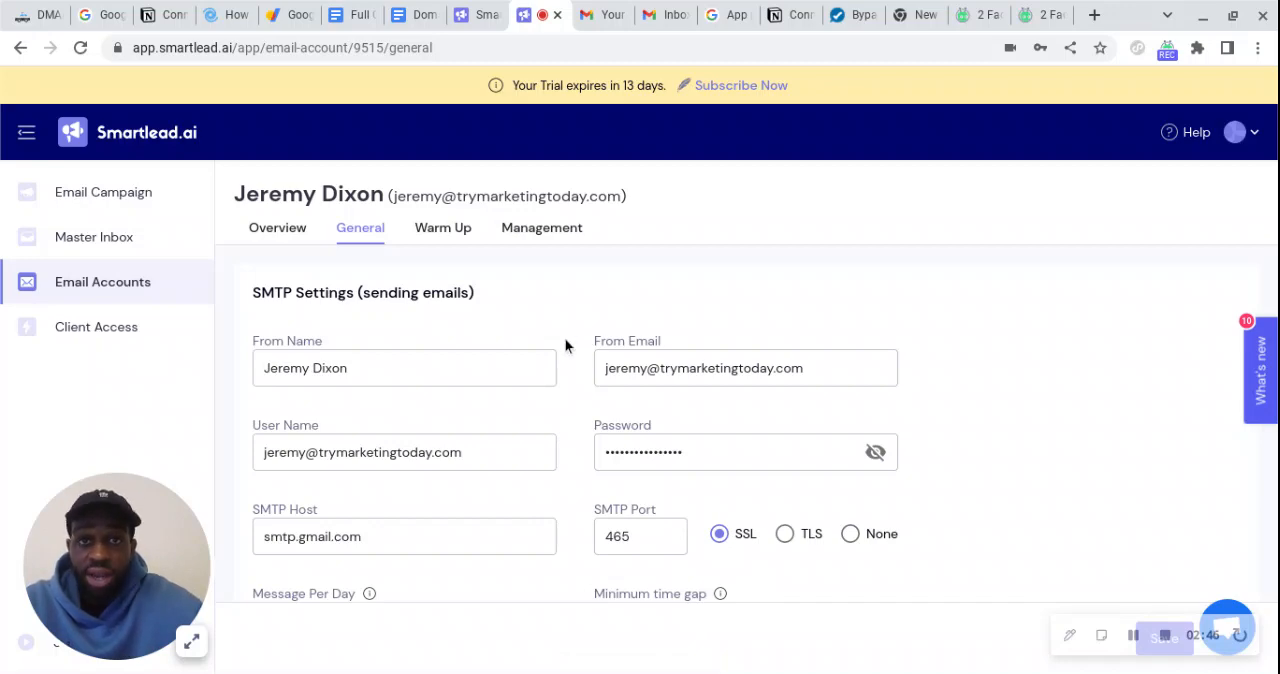